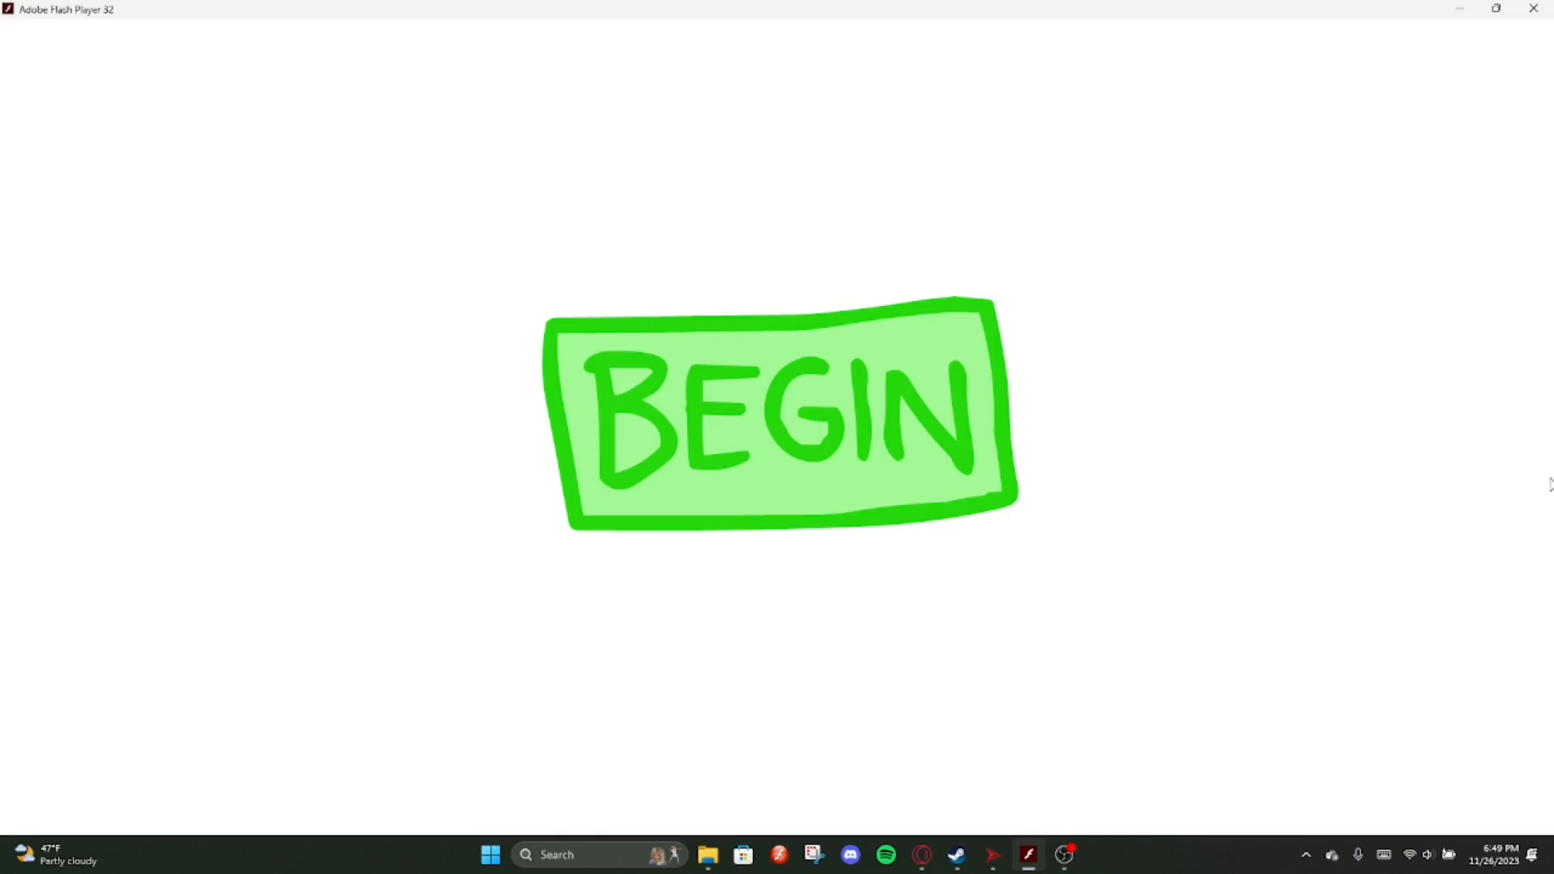
{"action": "mouse_move", "coordinate": [1187, 487]}
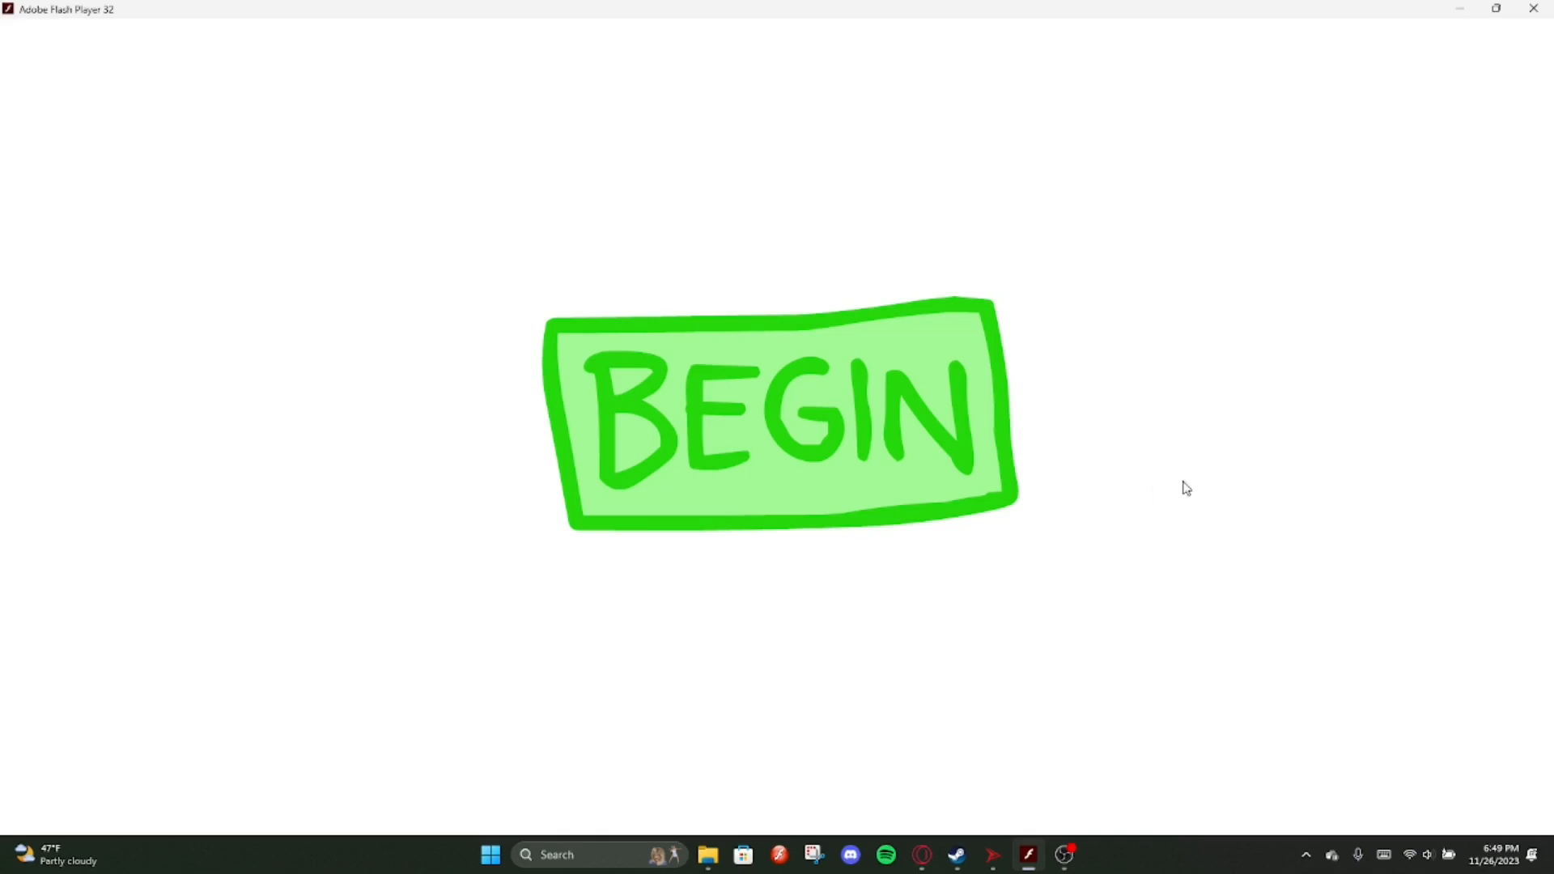
{"action": "mouse_move", "coordinate": [1497, 468]}
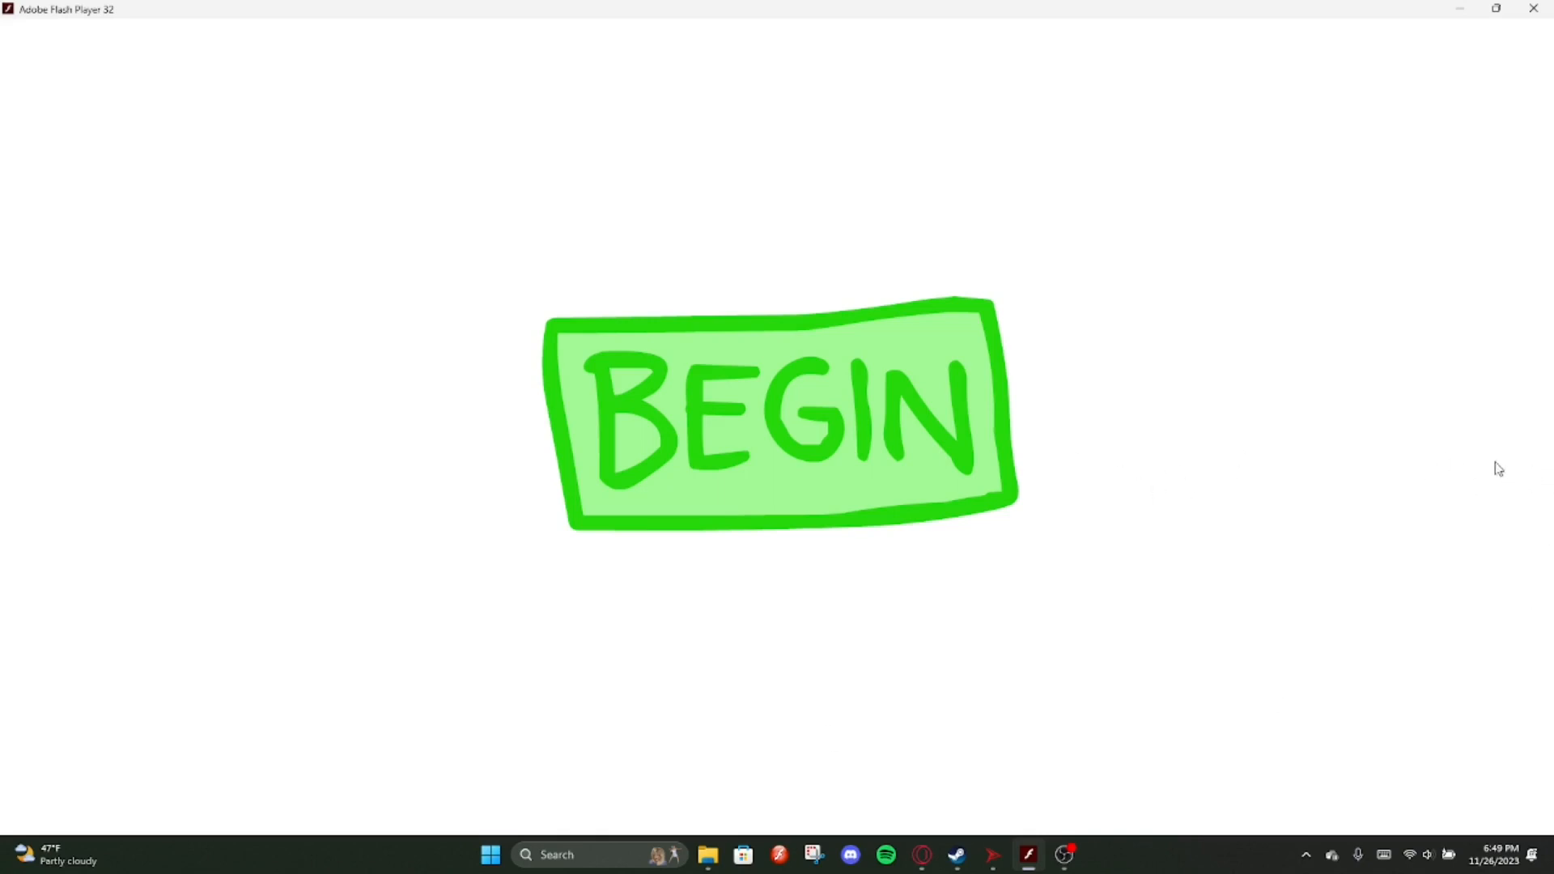
Start The Impossible Quiz from its BEGIN screen to reach the title menu
{"action": "left_click", "coordinate": [781, 411]}
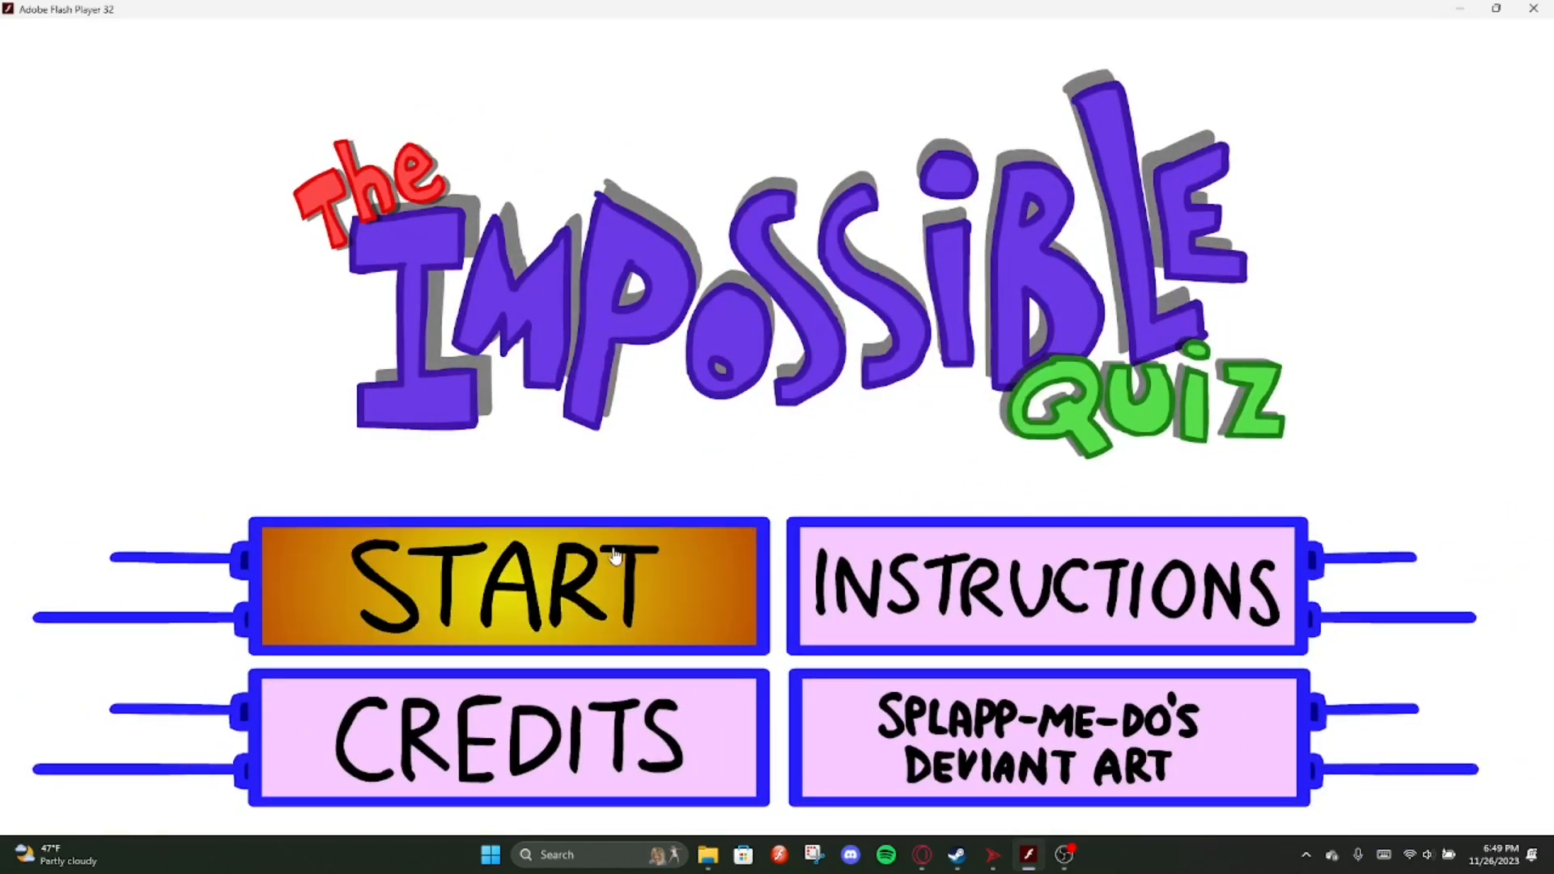
Start a new quiz and guess question 1 until FOUR is accepted
{"action": "left_click", "coordinate": [508, 585]}
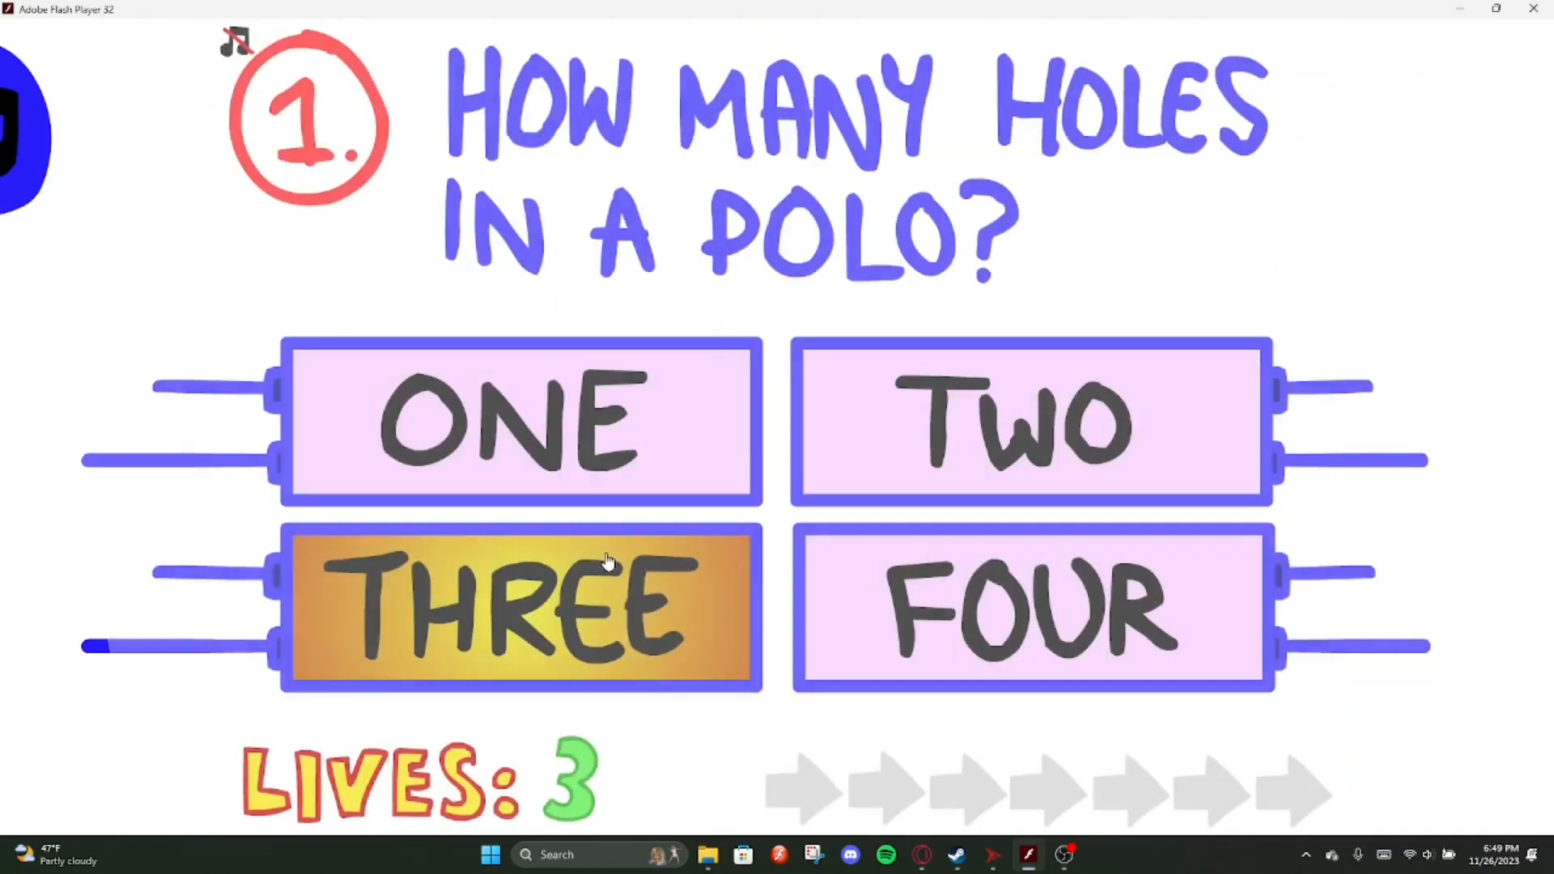
{"action": "mouse_move", "coordinate": [611, 340]}
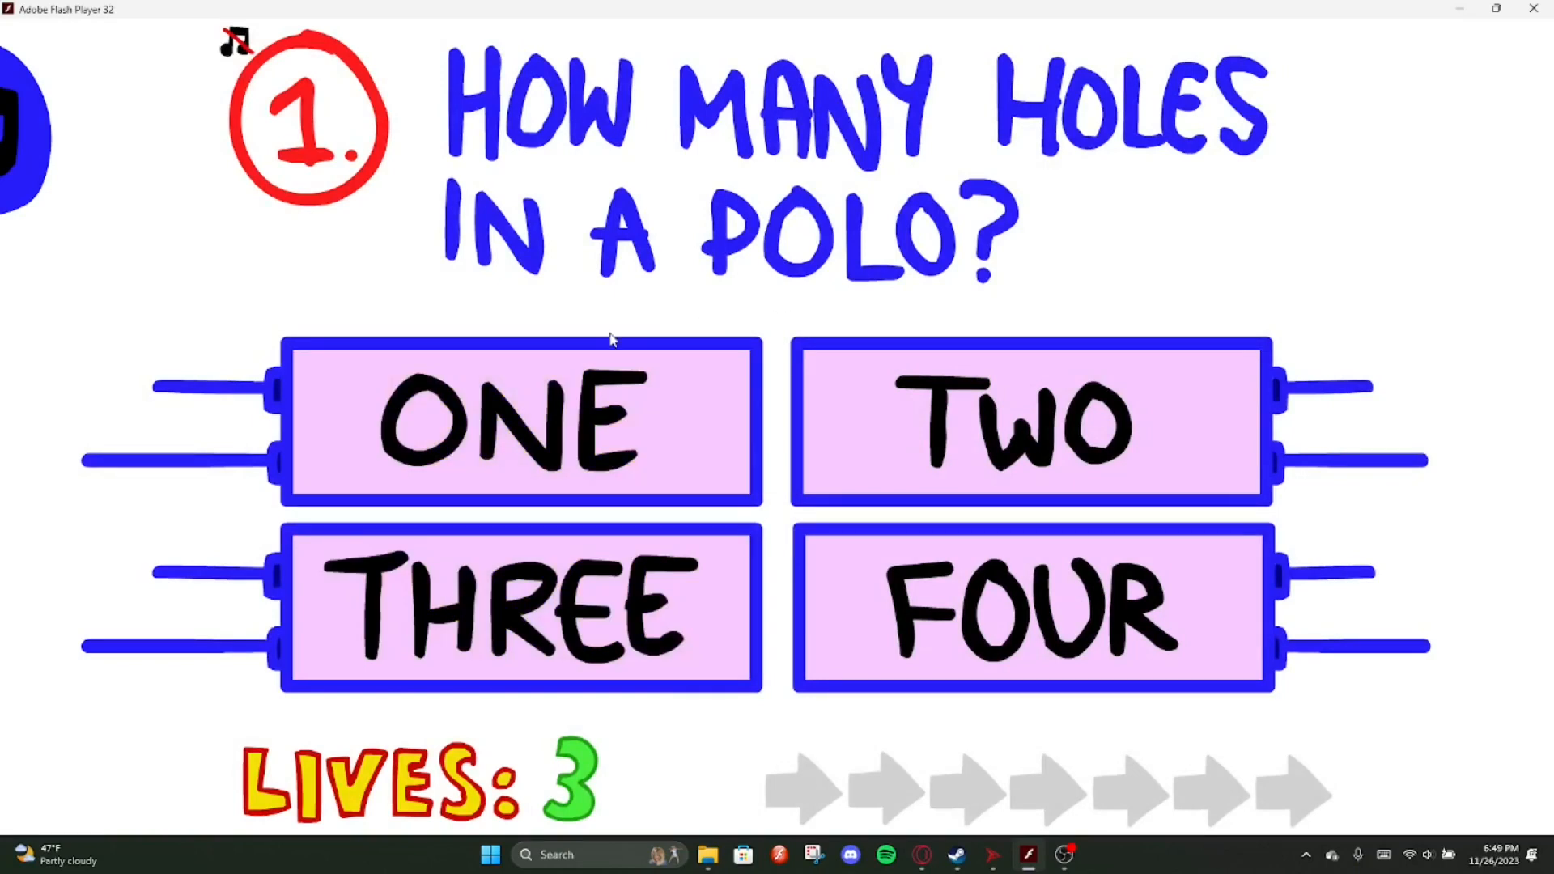
{"action": "left_click", "coordinate": [520, 421]}
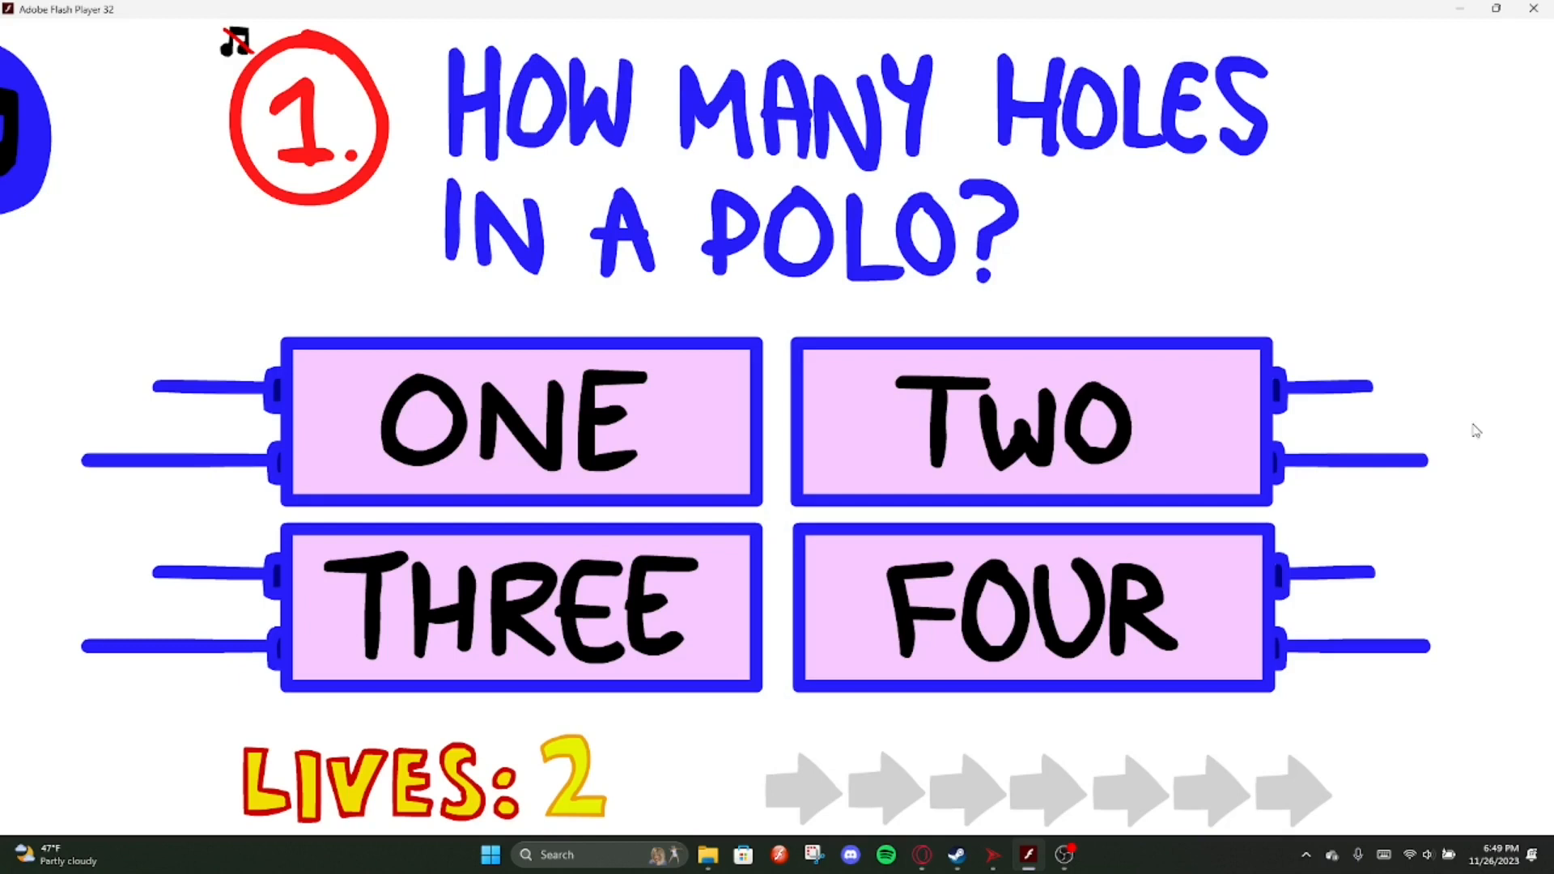
{"action": "mouse_move", "coordinate": [1409, 367]}
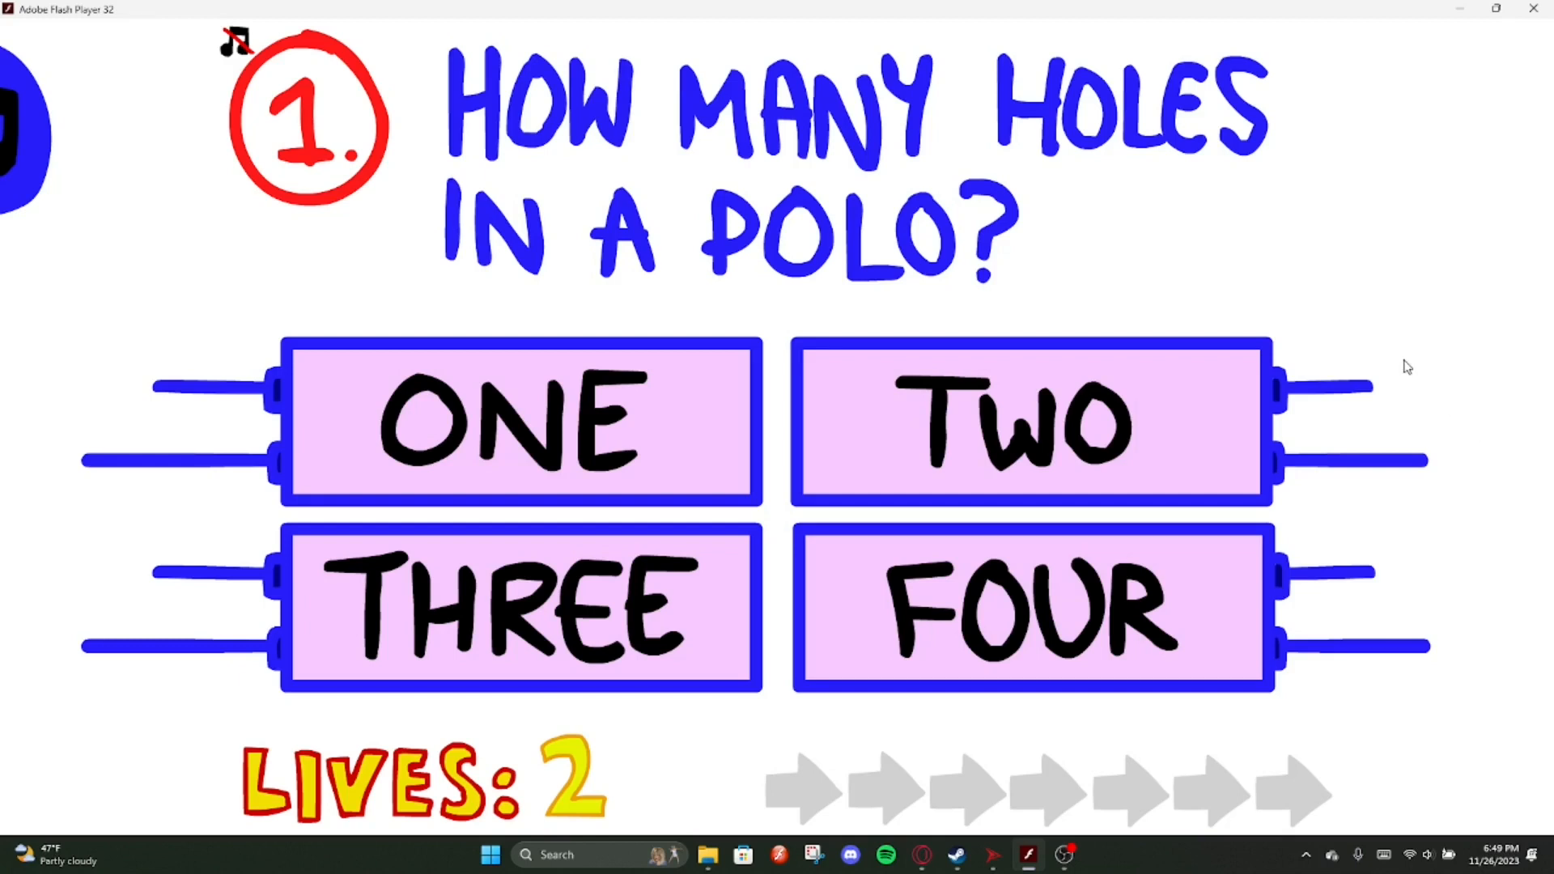
{"action": "mouse_move", "coordinate": [1172, 249]}
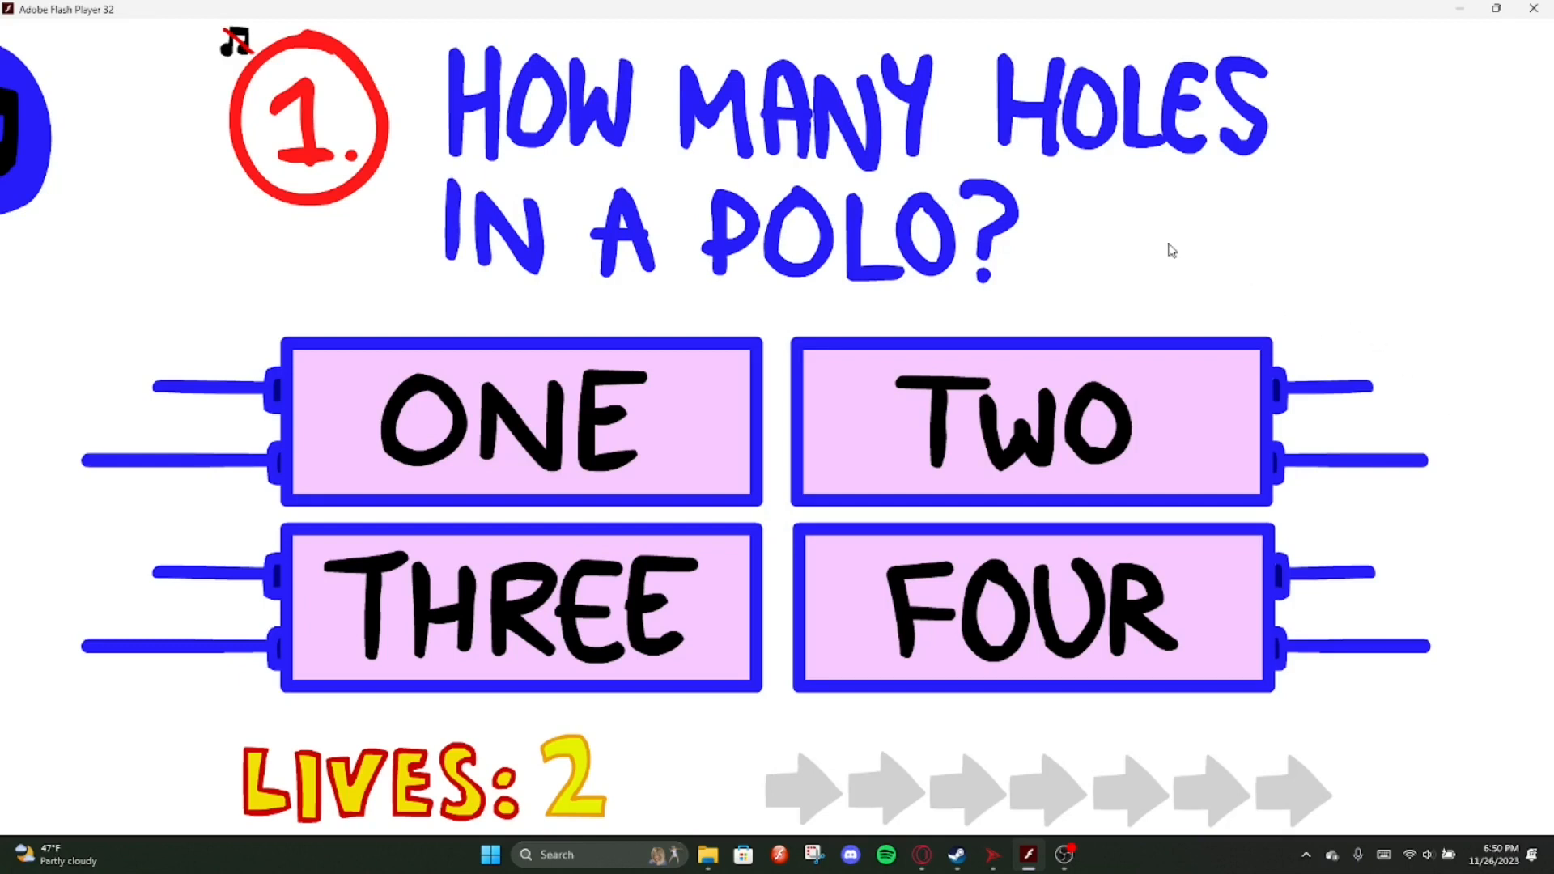
{"action": "left_click", "coordinate": [1028, 610]}
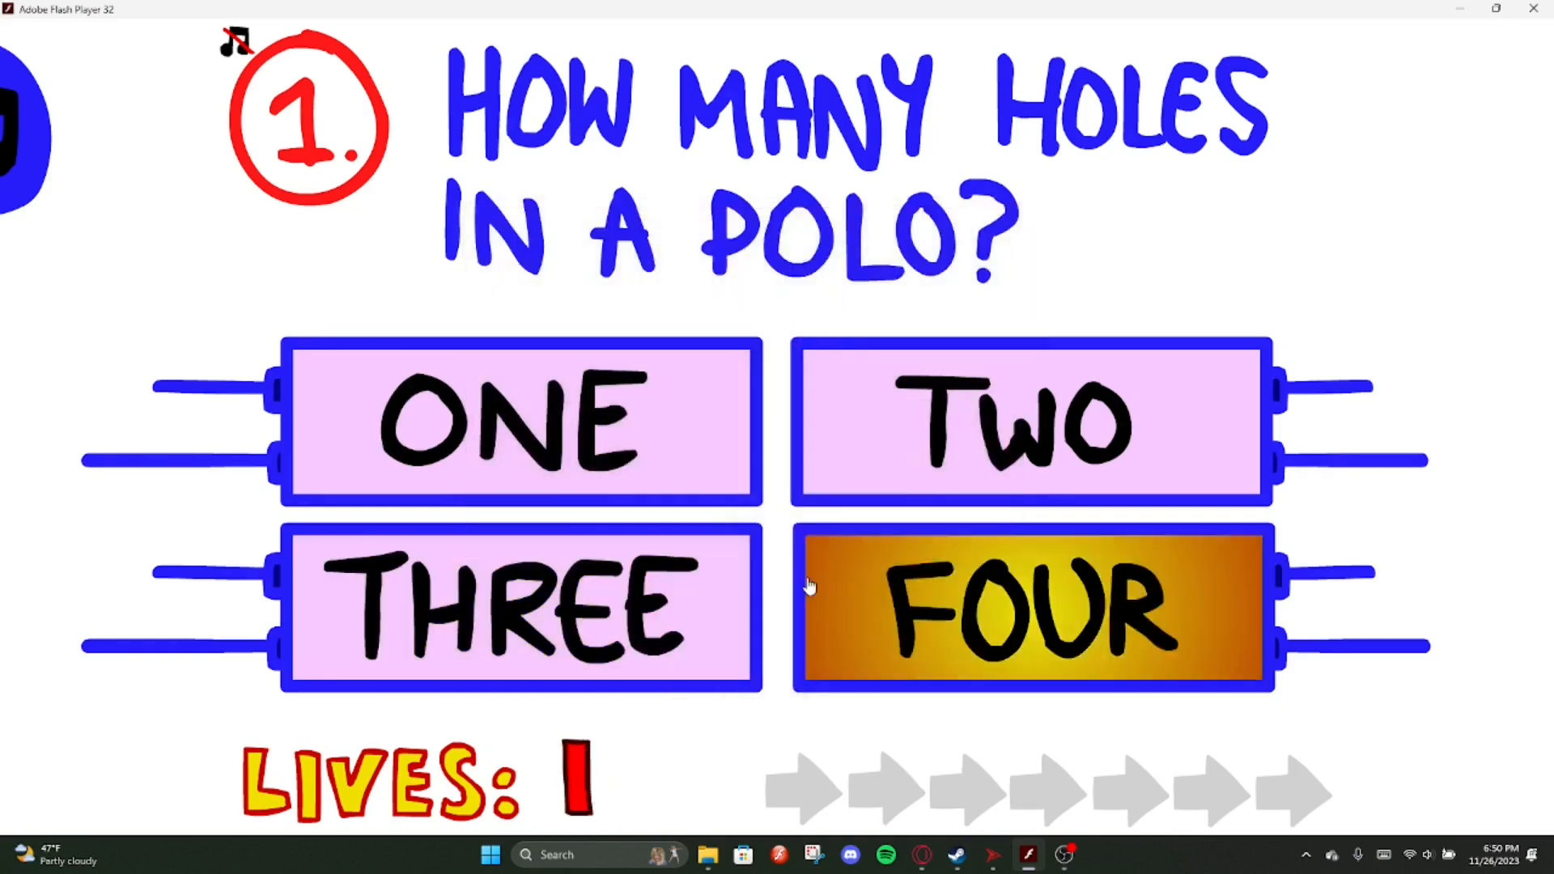
{"action": "left_click", "coordinate": [1030, 607]}
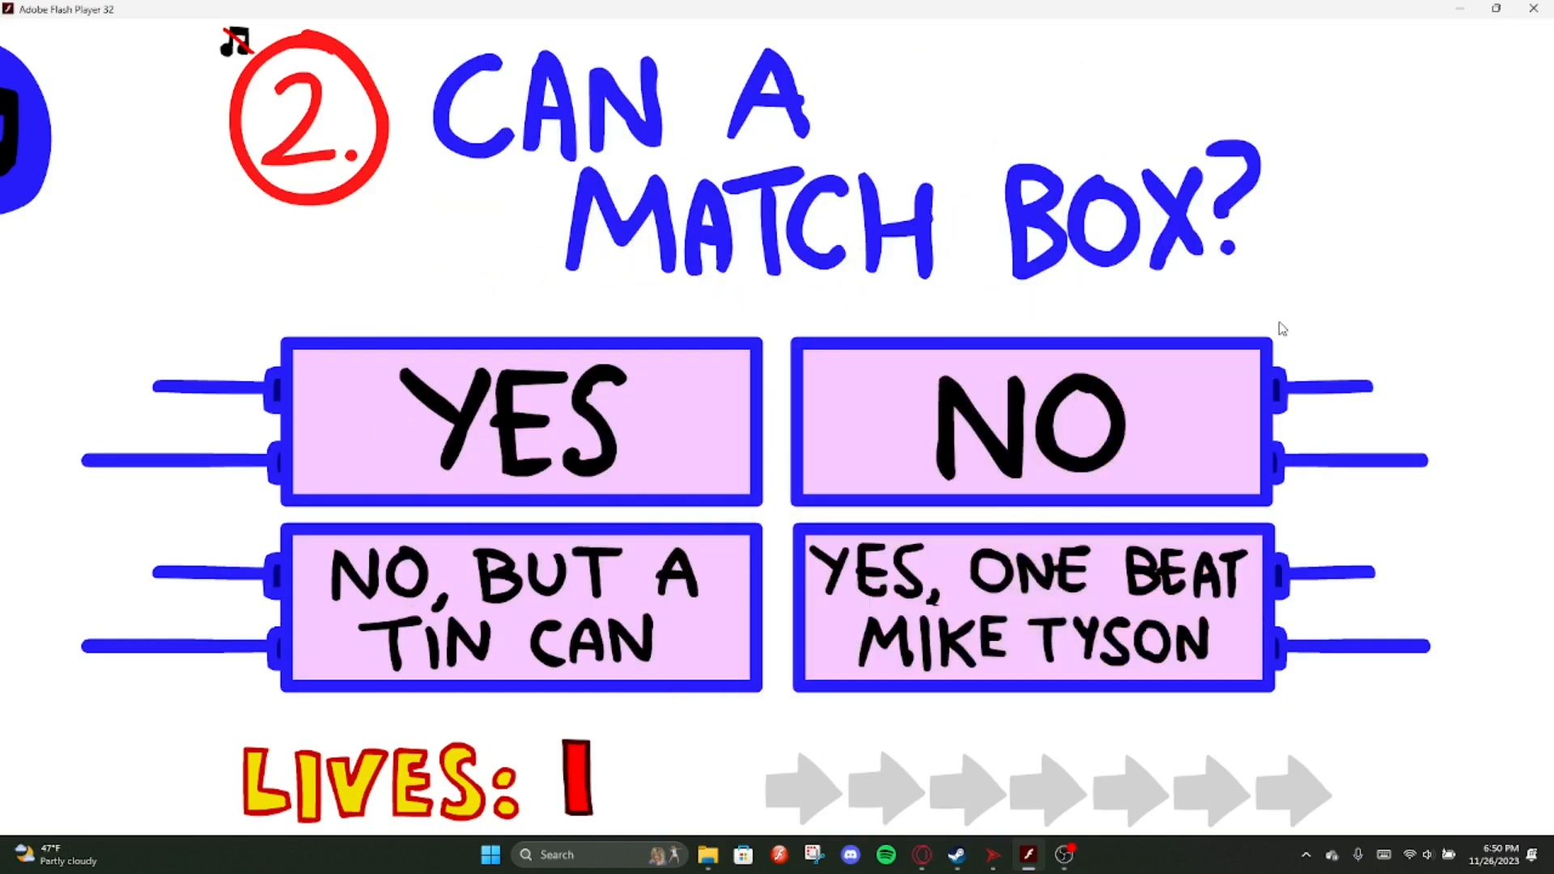
{"action": "mouse_move", "coordinate": [1335, 275]}
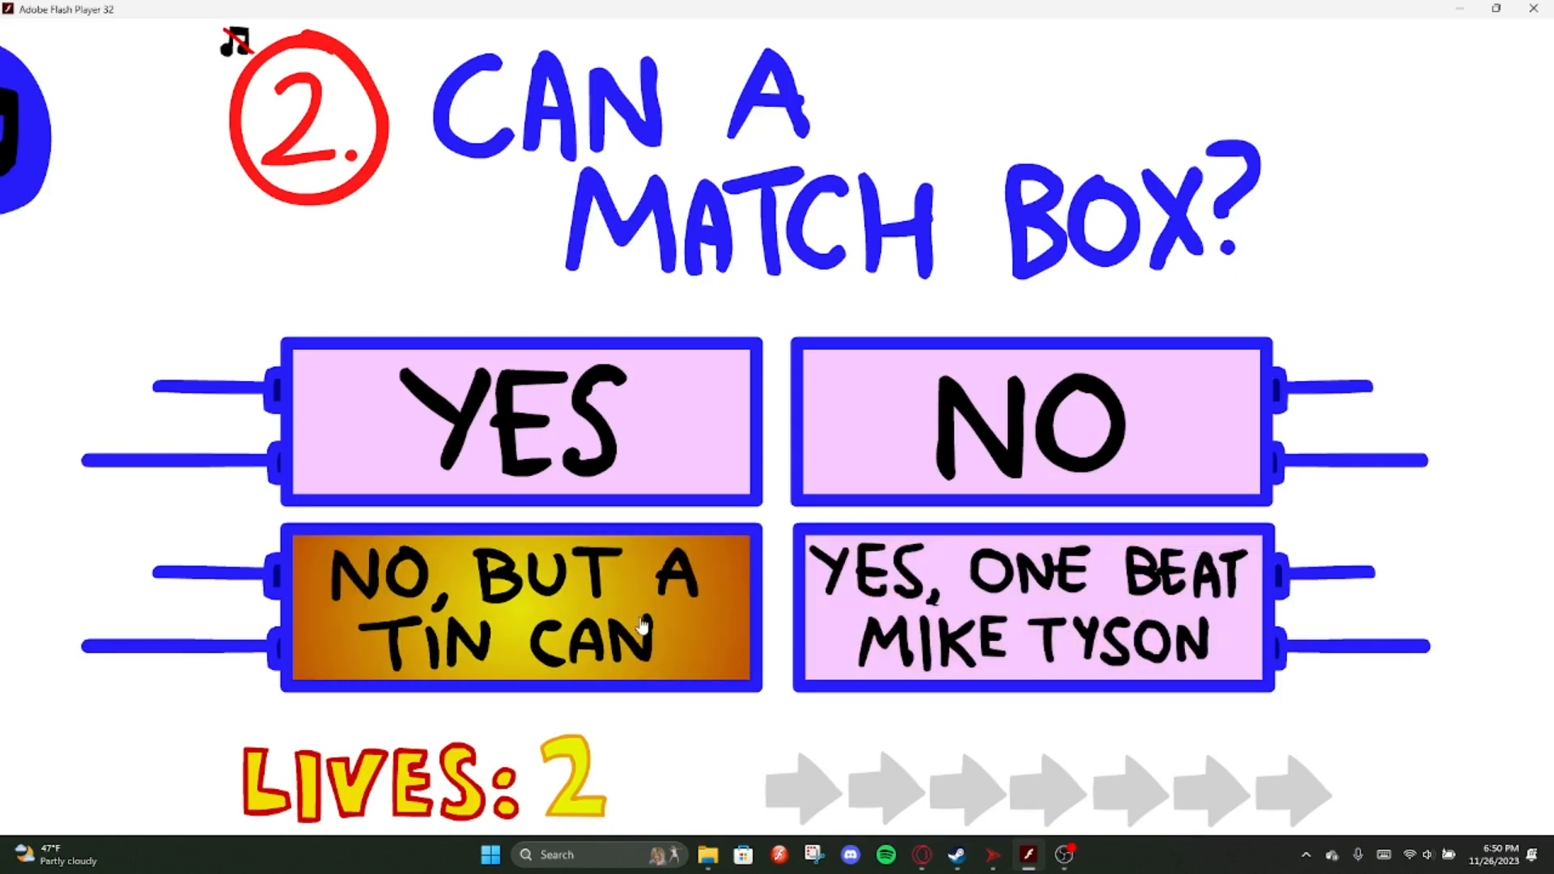
Answer NO, BUT A TIN CAN and K.O, then guess on question 4
{"action": "left_click", "coordinate": [523, 604]}
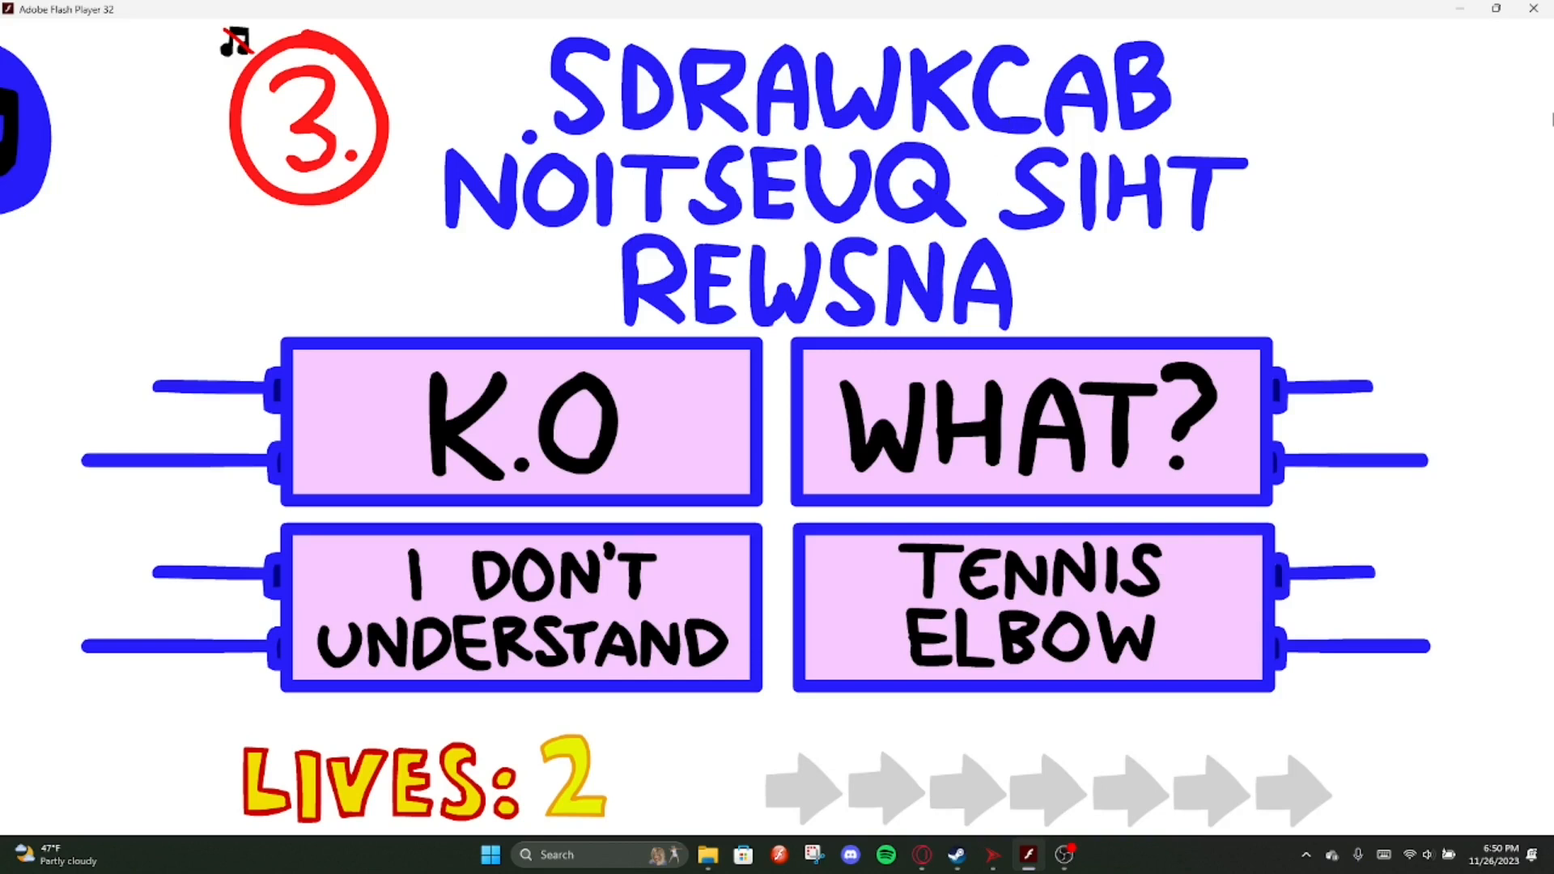
{"action": "mouse_move", "coordinate": [635, 129]}
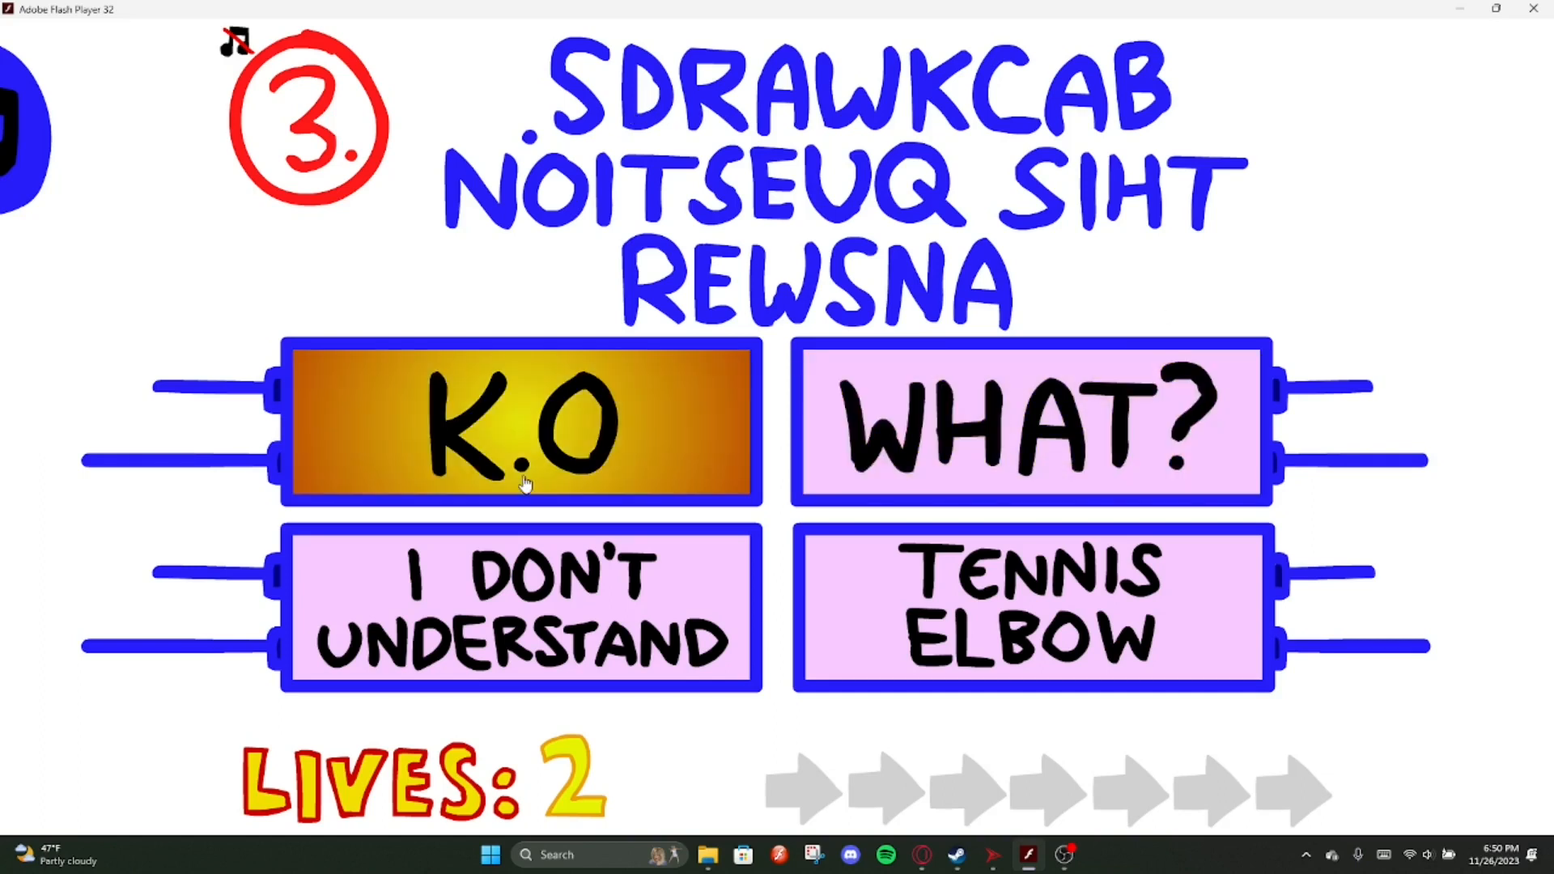
{"action": "left_click", "coordinate": [523, 423]}
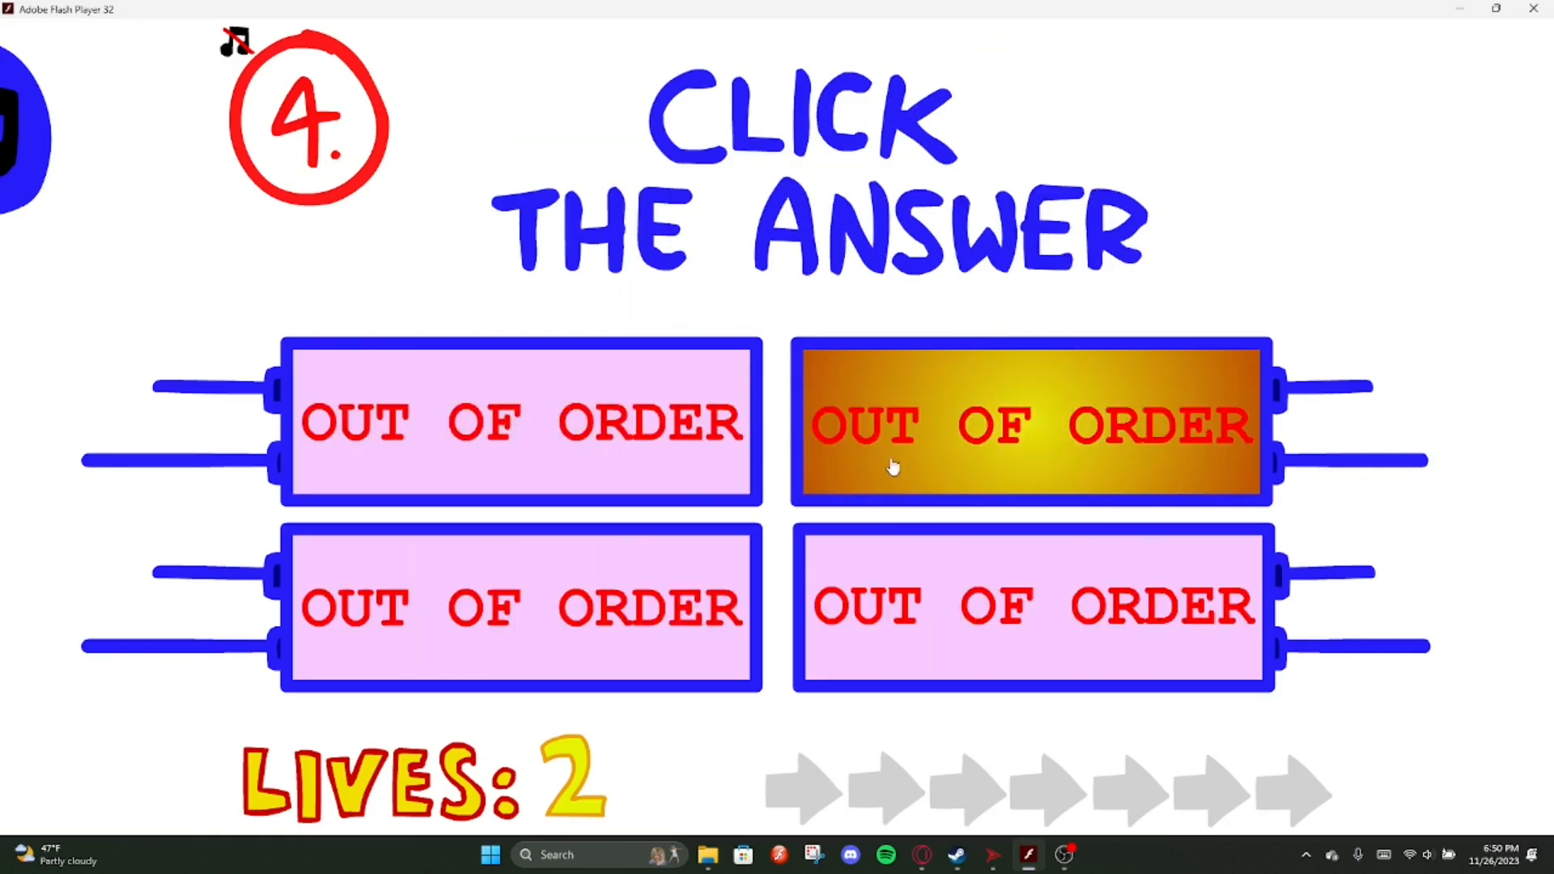
{"action": "mouse_move", "coordinate": [910, 427]}
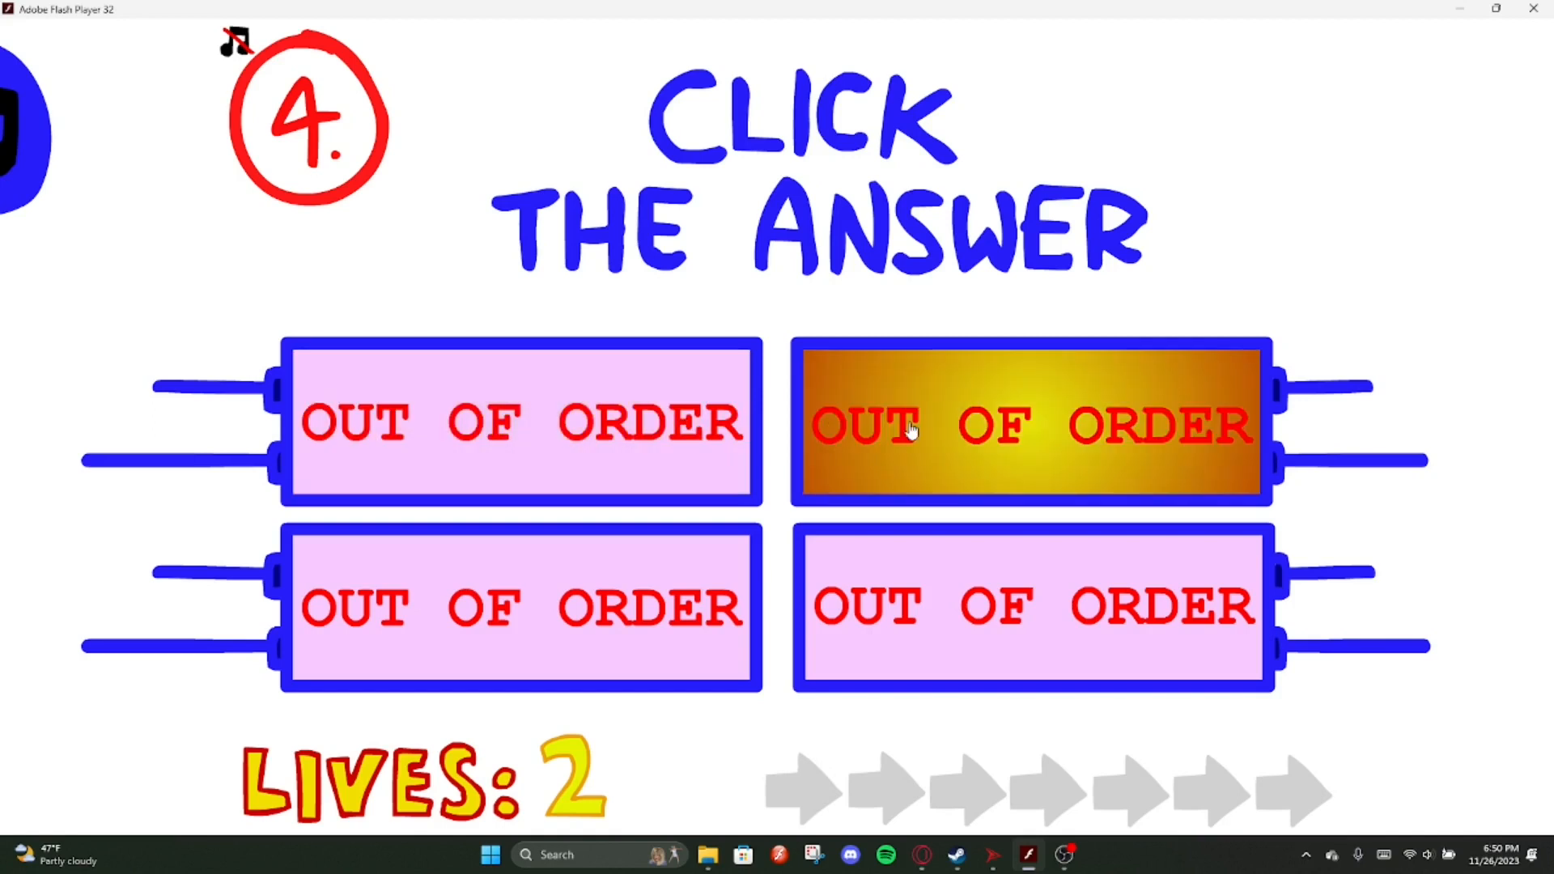
{"action": "left_click", "coordinate": [1030, 423]}
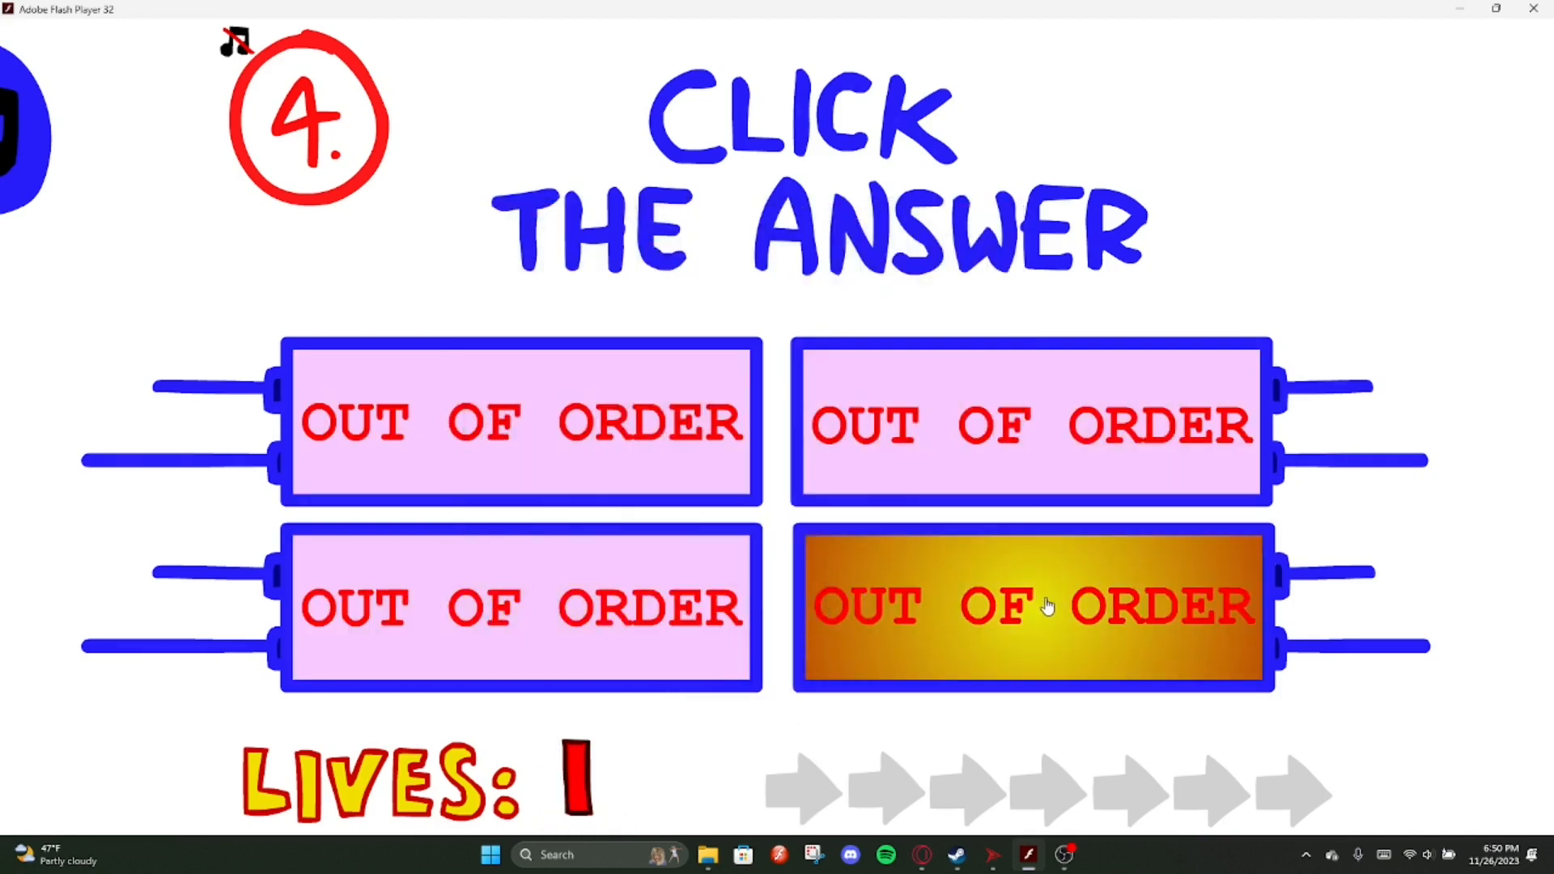
Lose on question 4, restart, answer FOUR and K.O, and guess question 4 twice
{"action": "left_click", "coordinate": [1032, 607]}
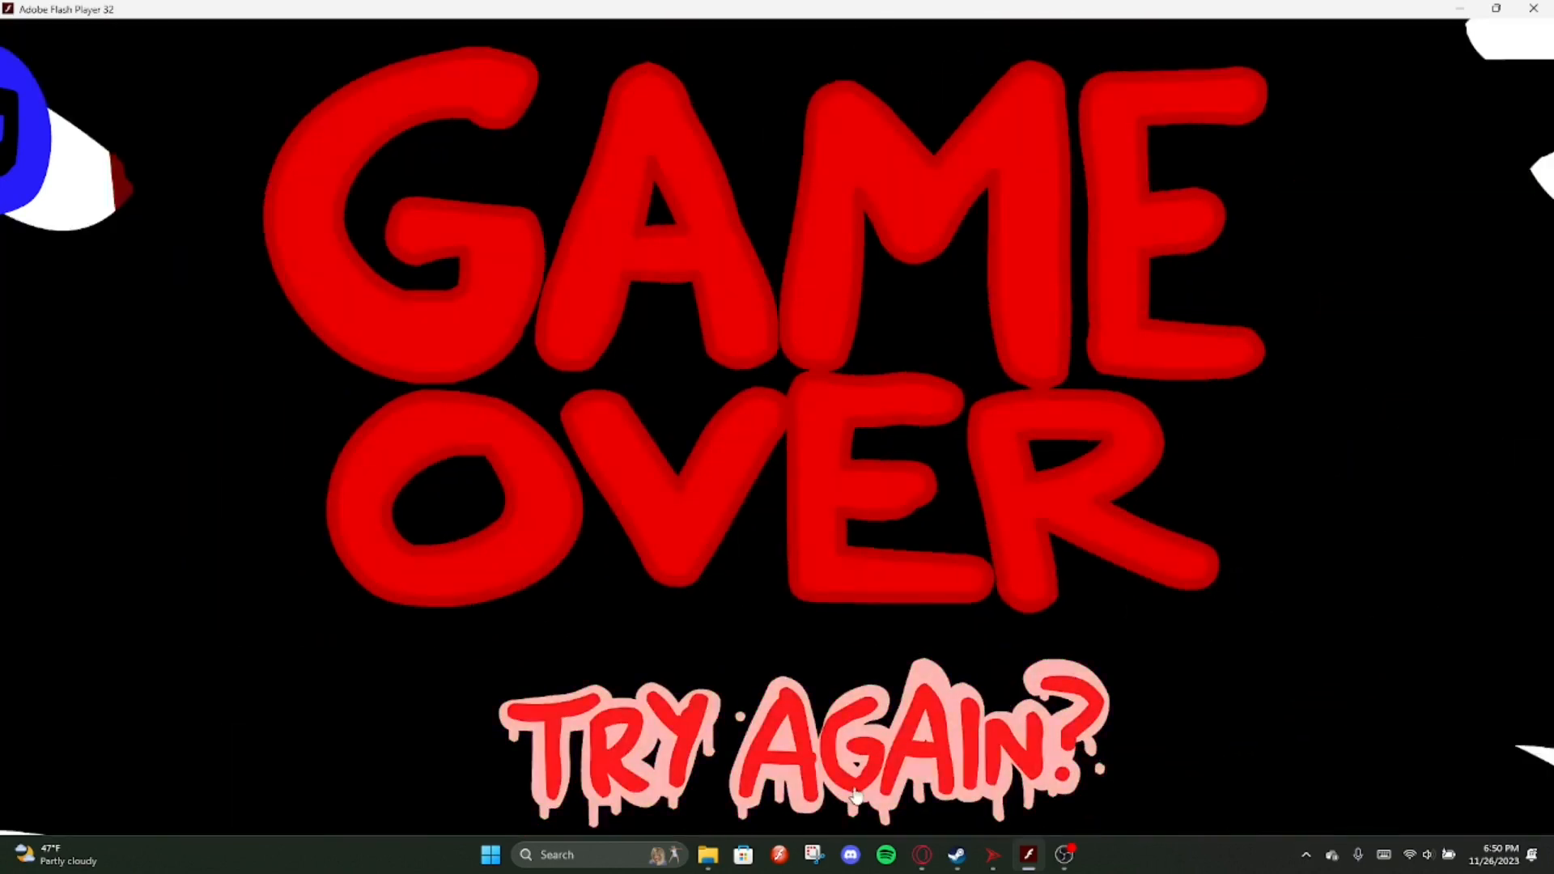
{"action": "mouse_move", "coordinate": [1036, 719]}
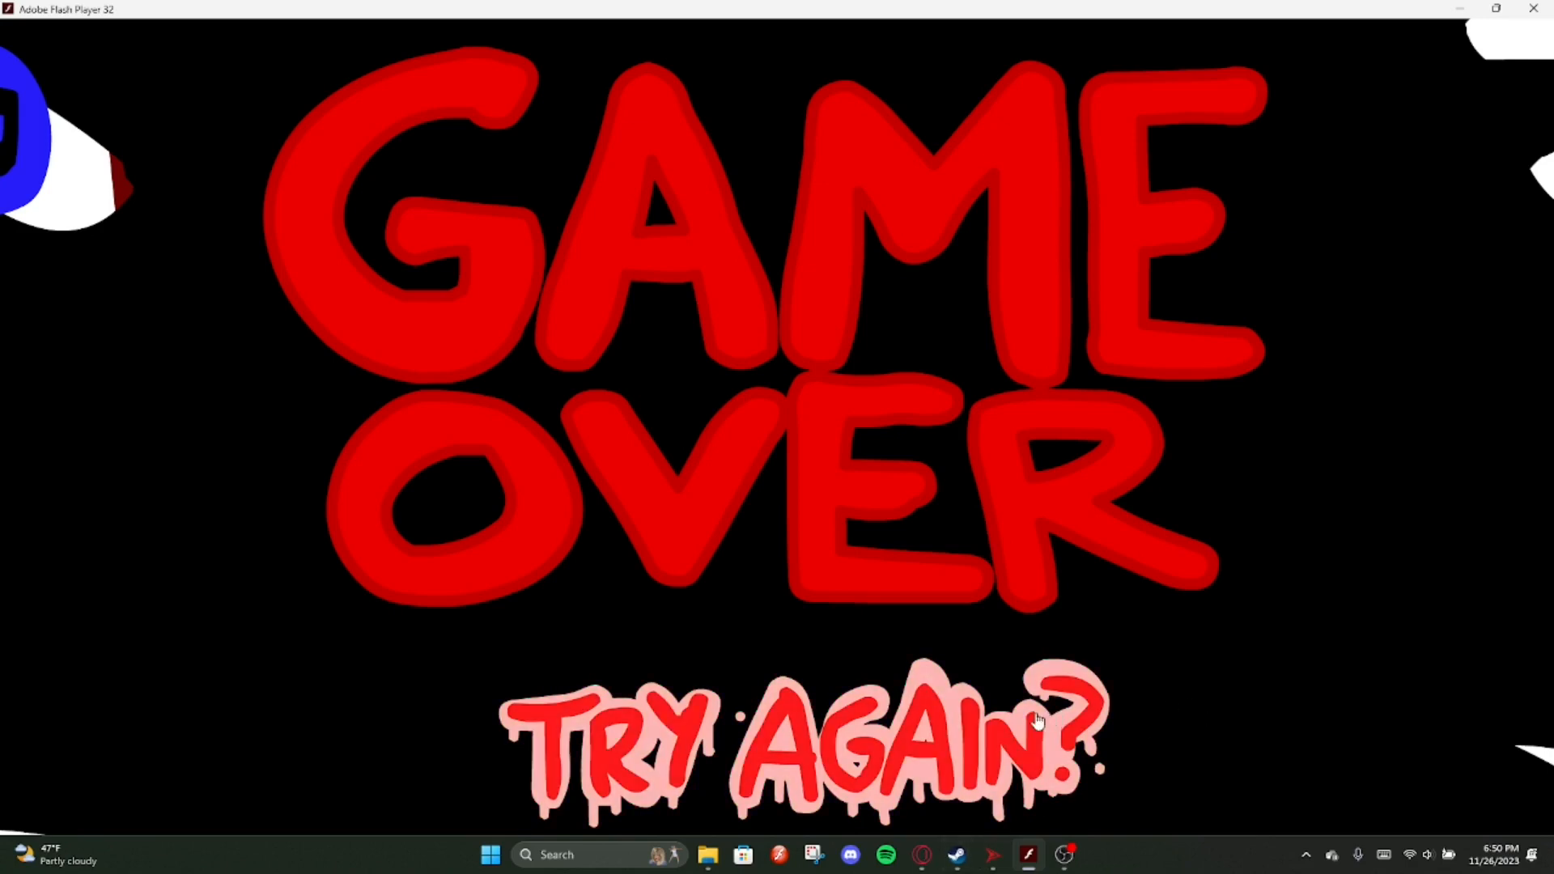
{"action": "left_click", "coordinate": [793, 739]}
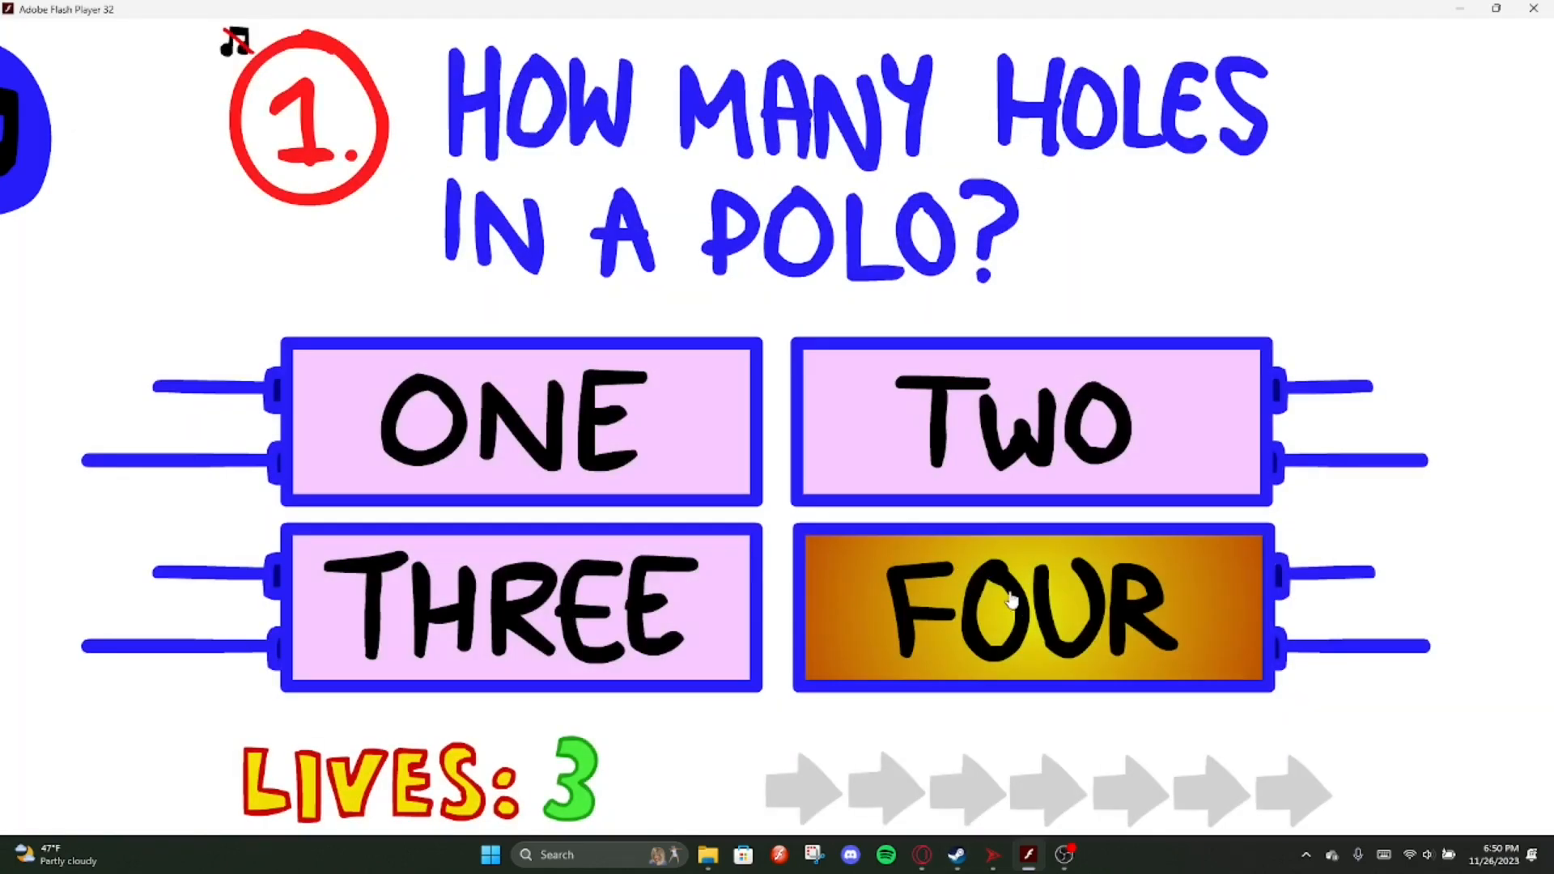
{"action": "left_click", "coordinate": [1031, 610]}
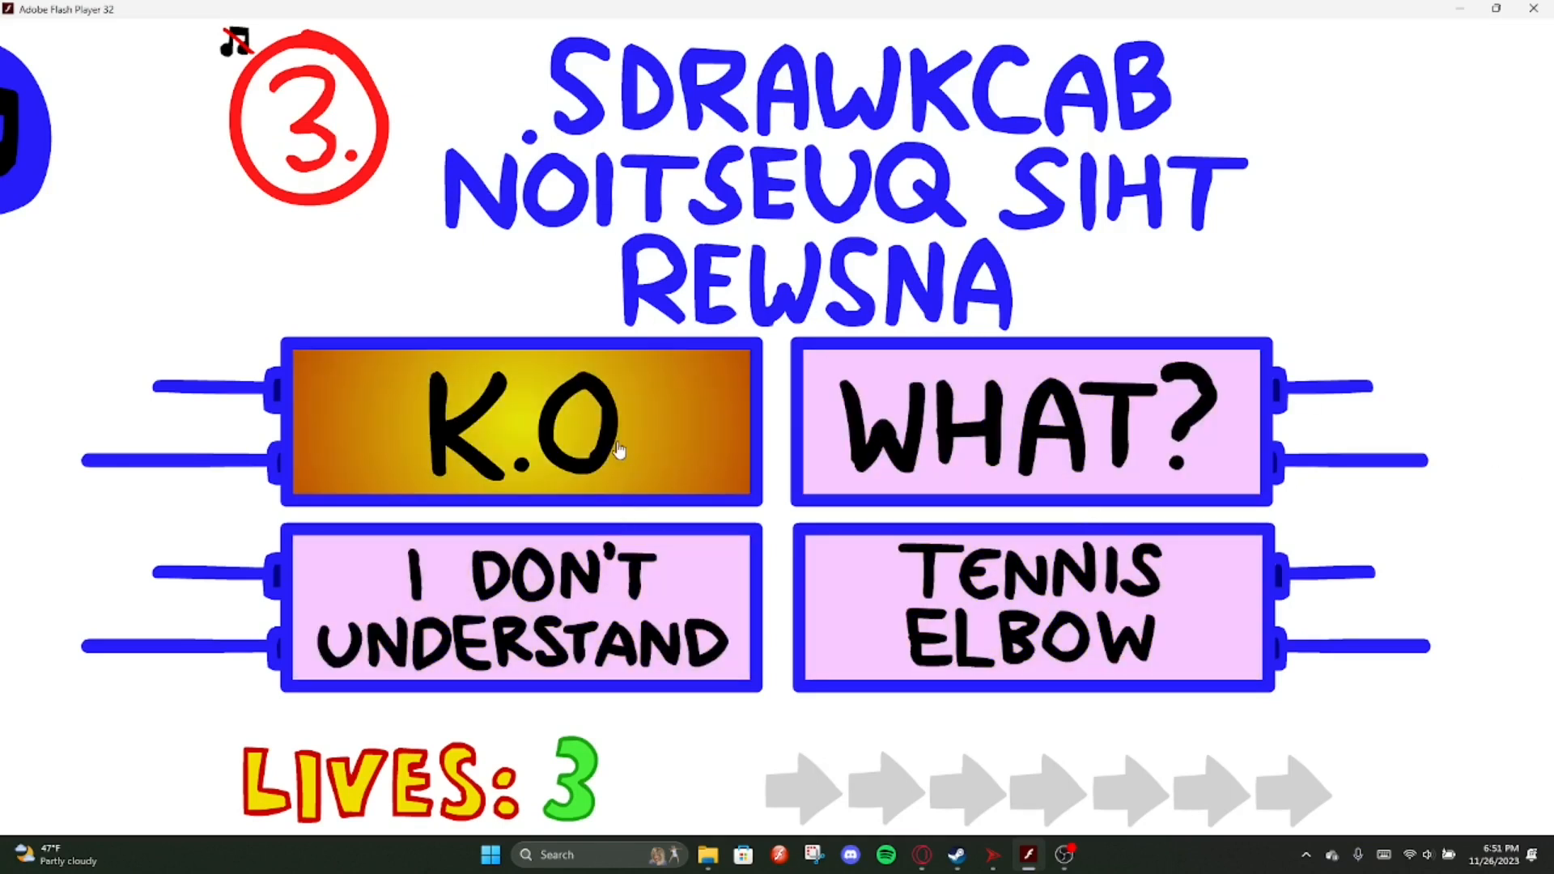
{"action": "left_click", "coordinate": [520, 421]}
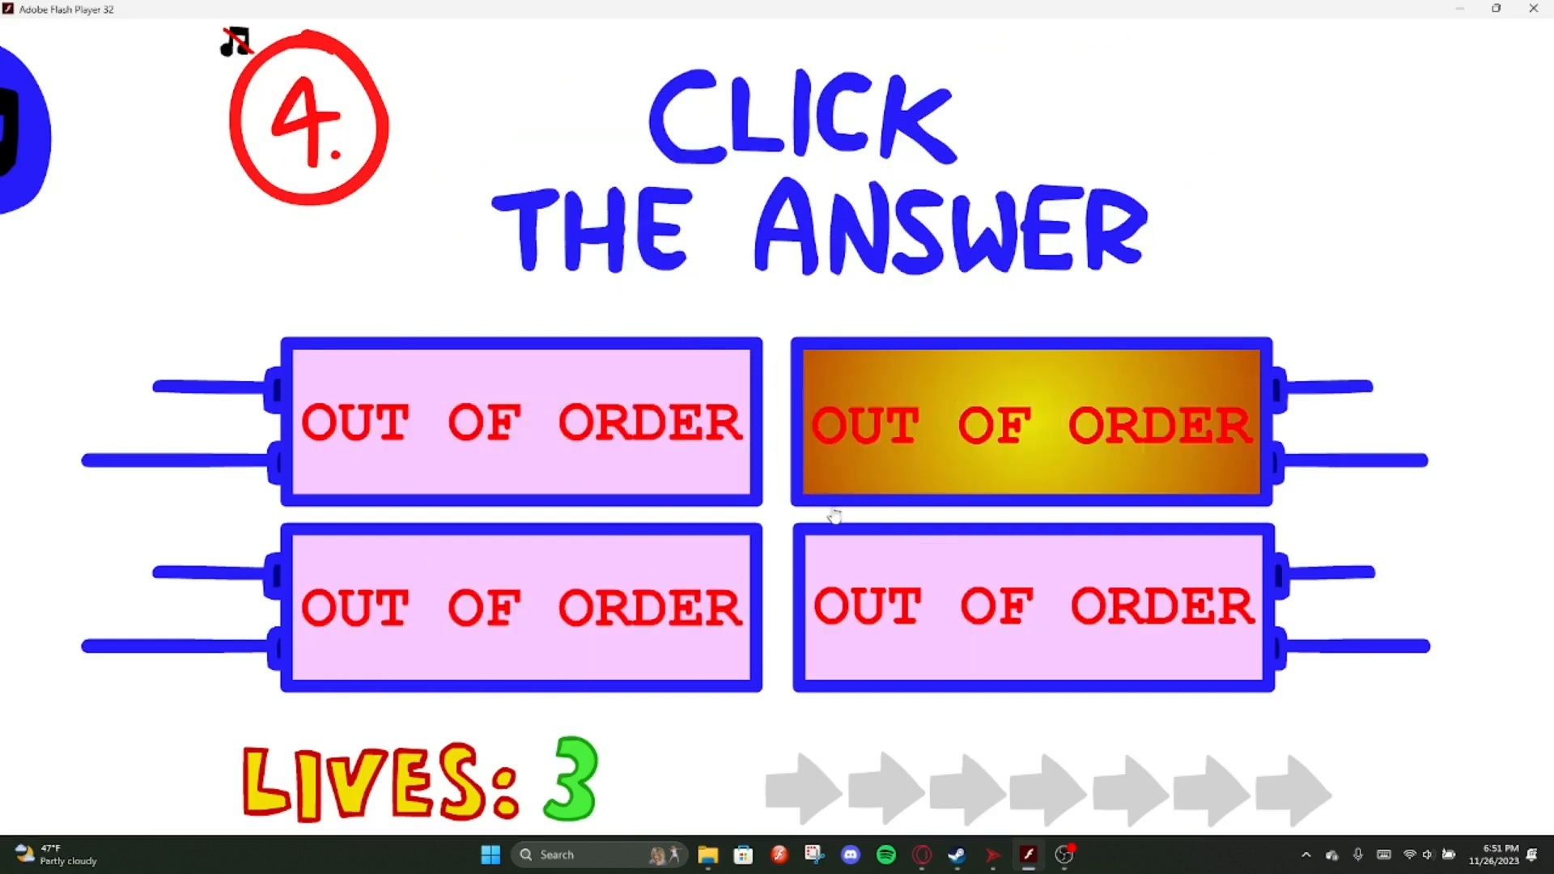
{"action": "left_click", "coordinate": [1030, 423]}
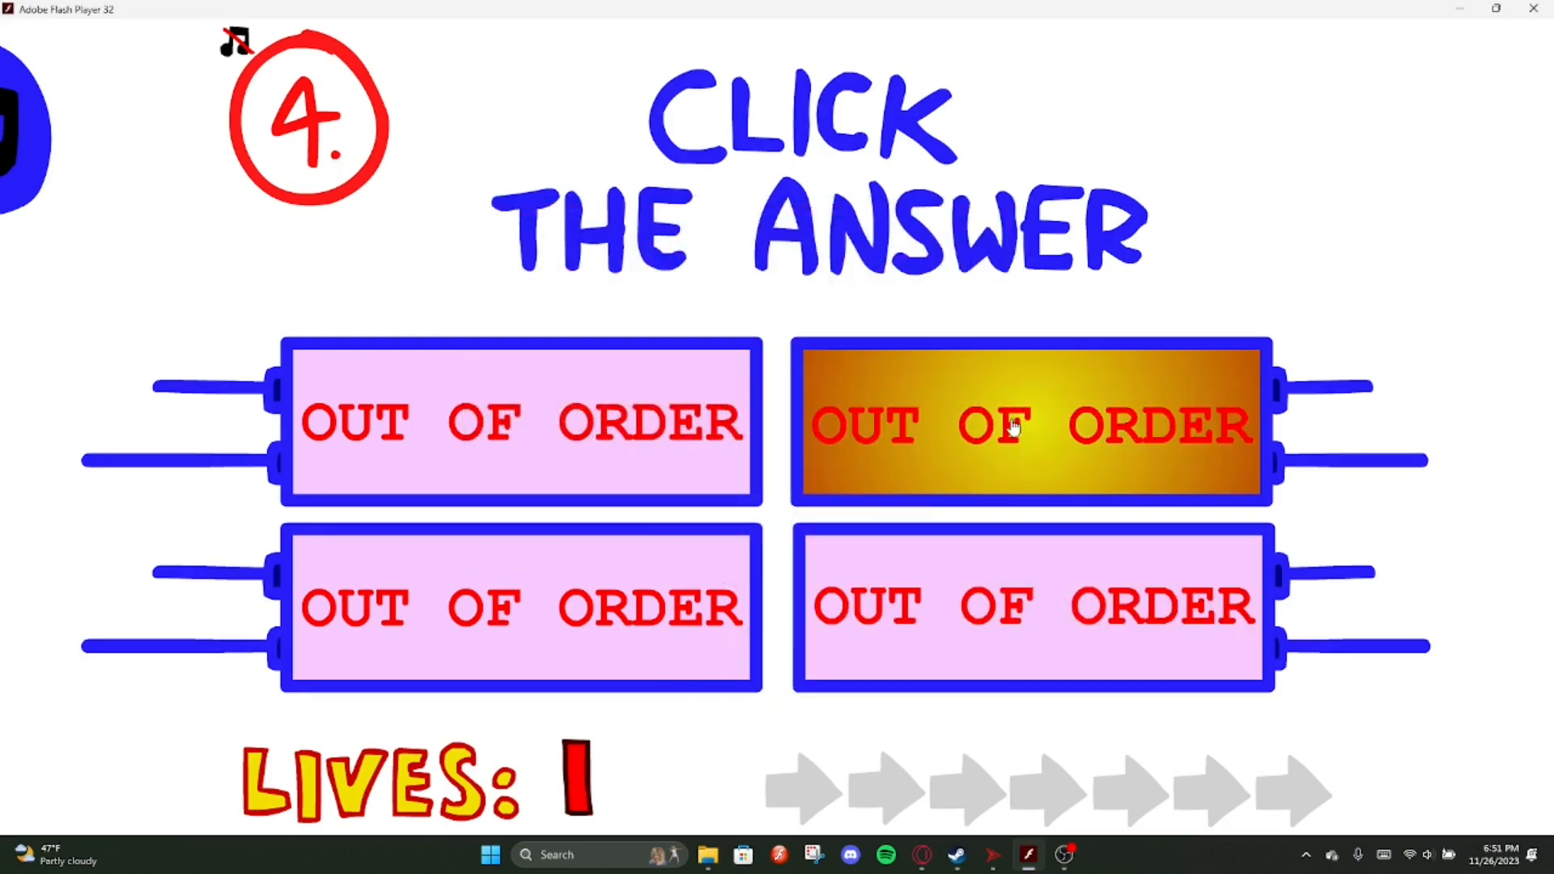
{"action": "left_click", "coordinate": [1028, 423]}
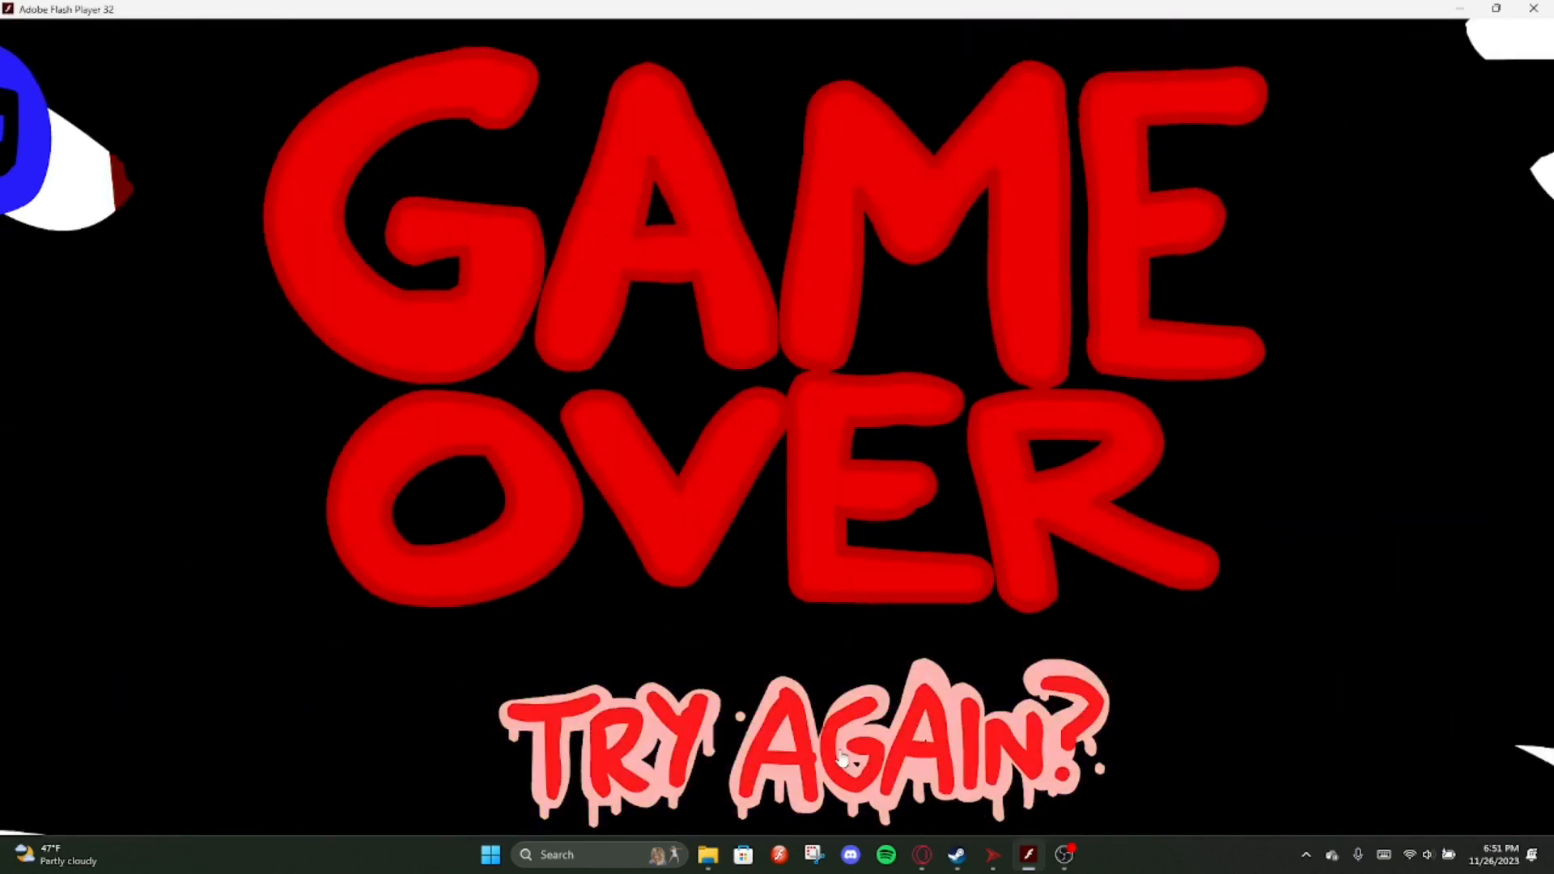
Answer No, but a tin can and K.O, then miss question 4 twice to reach Game Over
{"action": "left_click", "coordinate": [803, 738]}
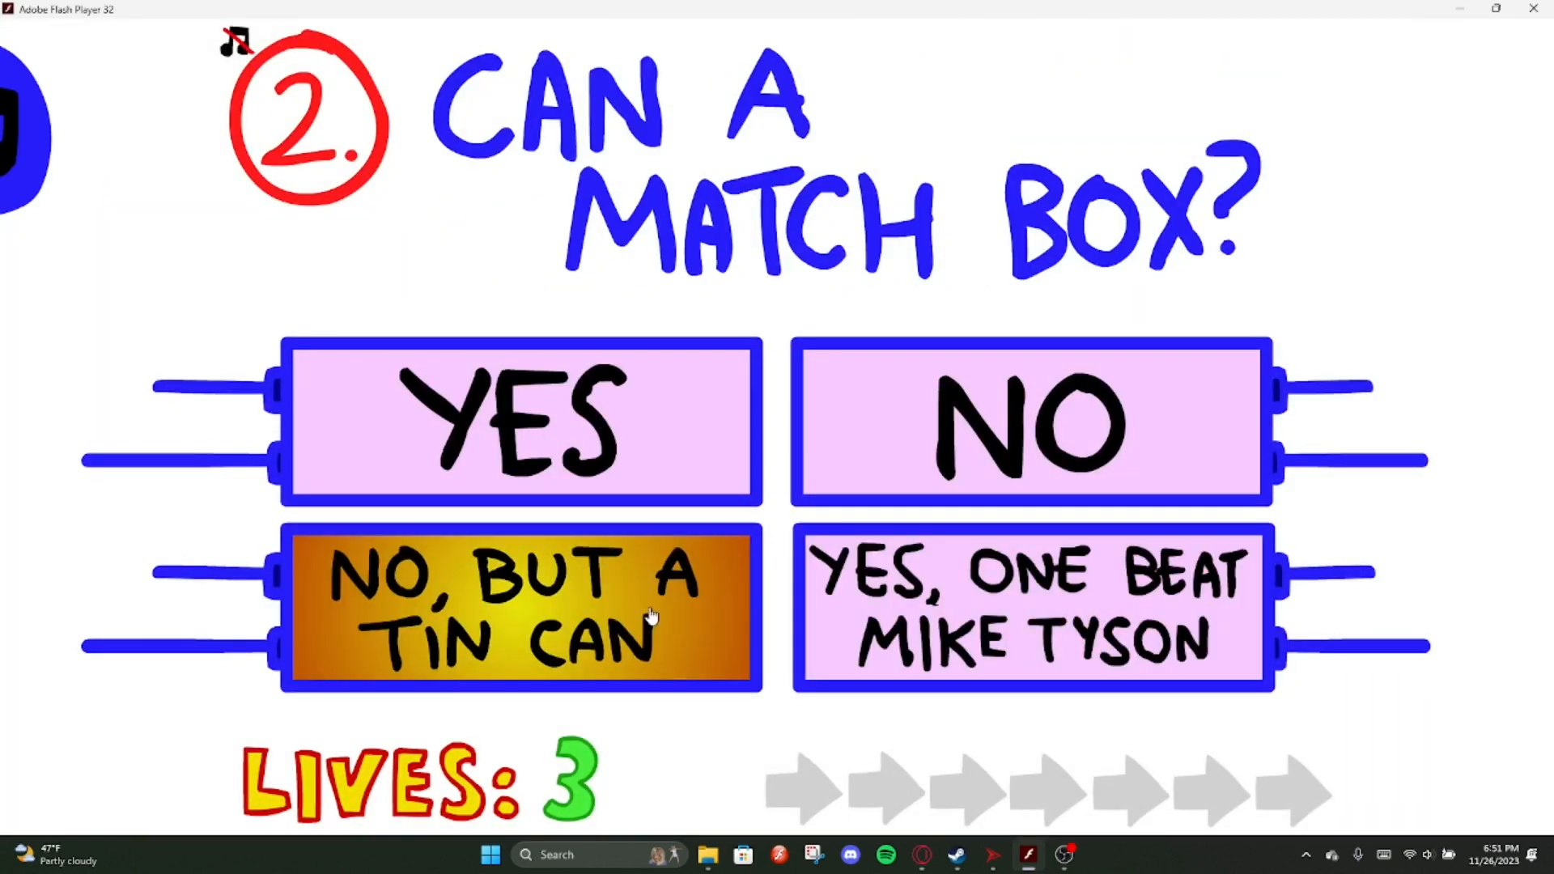
{"action": "mouse_move", "coordinate": [622, 612]}
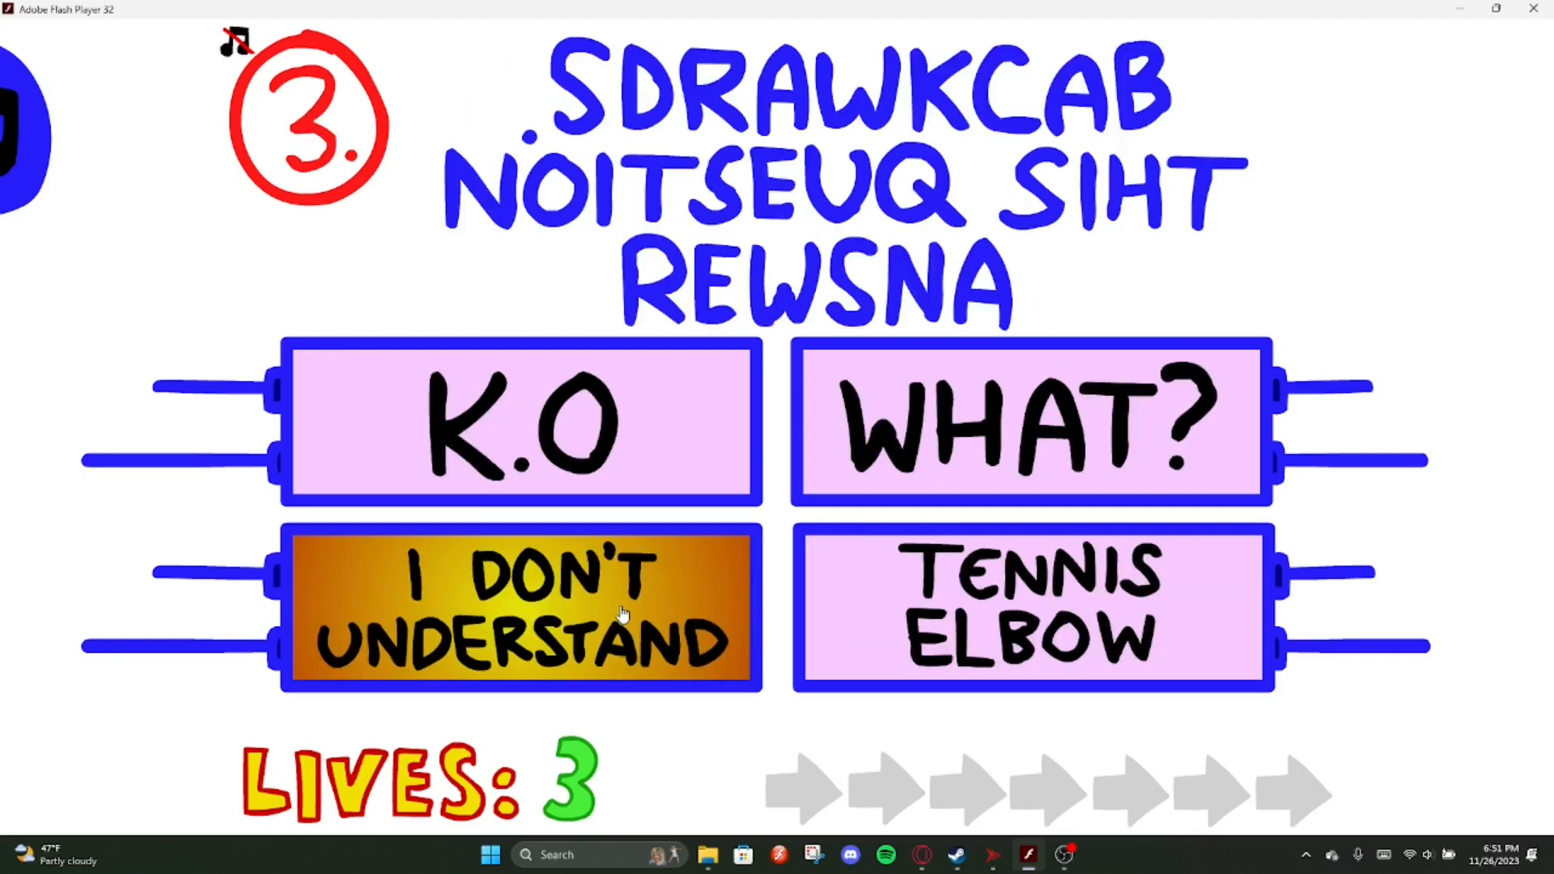
{"action": "mouse_move", "coordinate": [683, 570]}
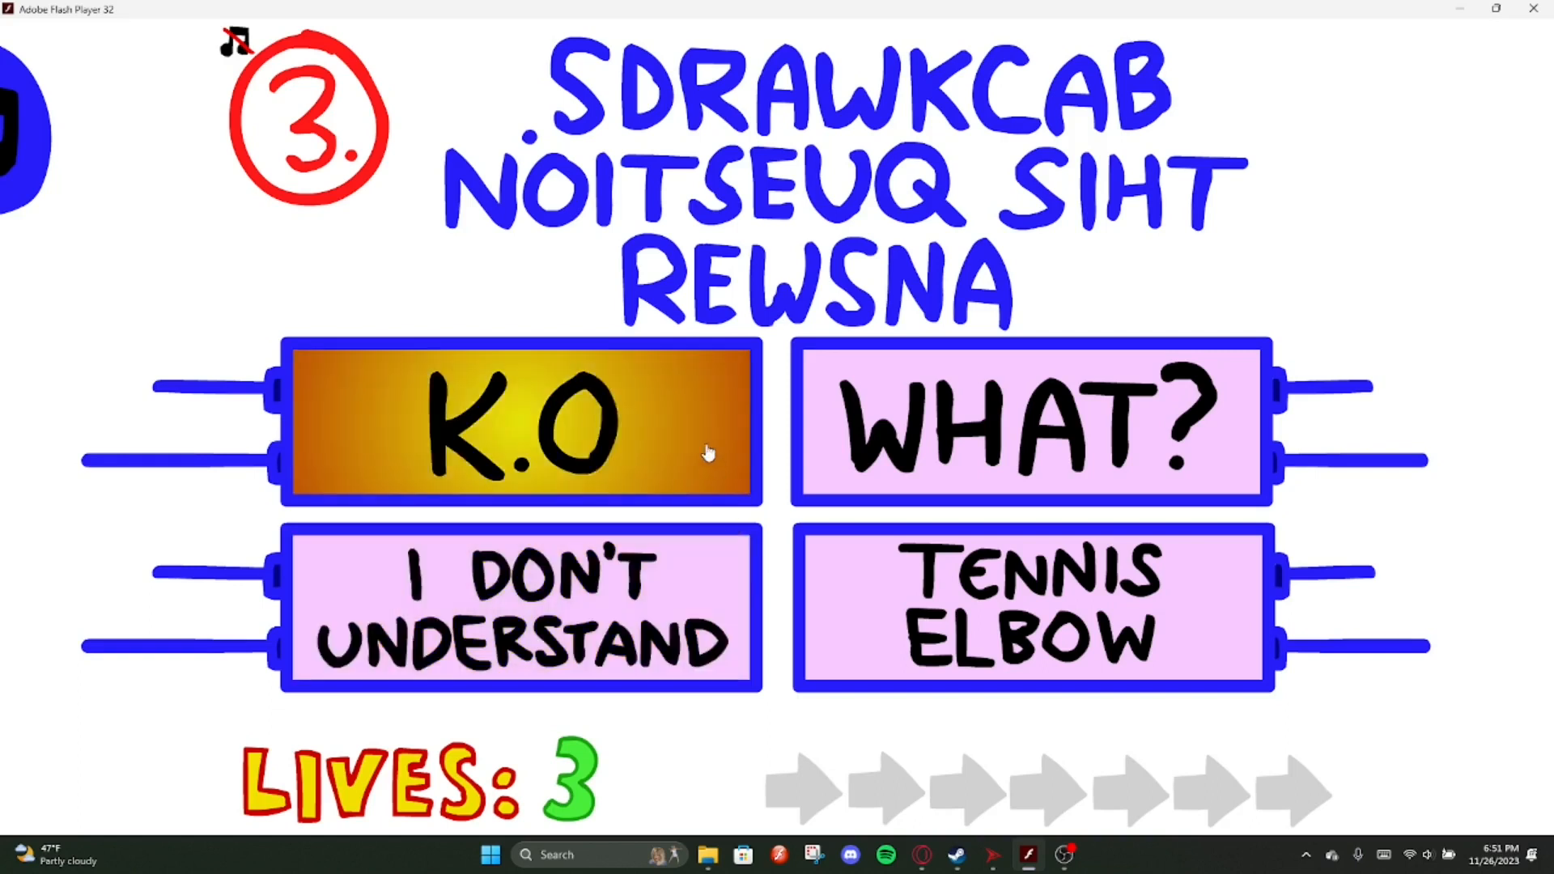
{"action": "left_click", "coordinate": [520, 423]}
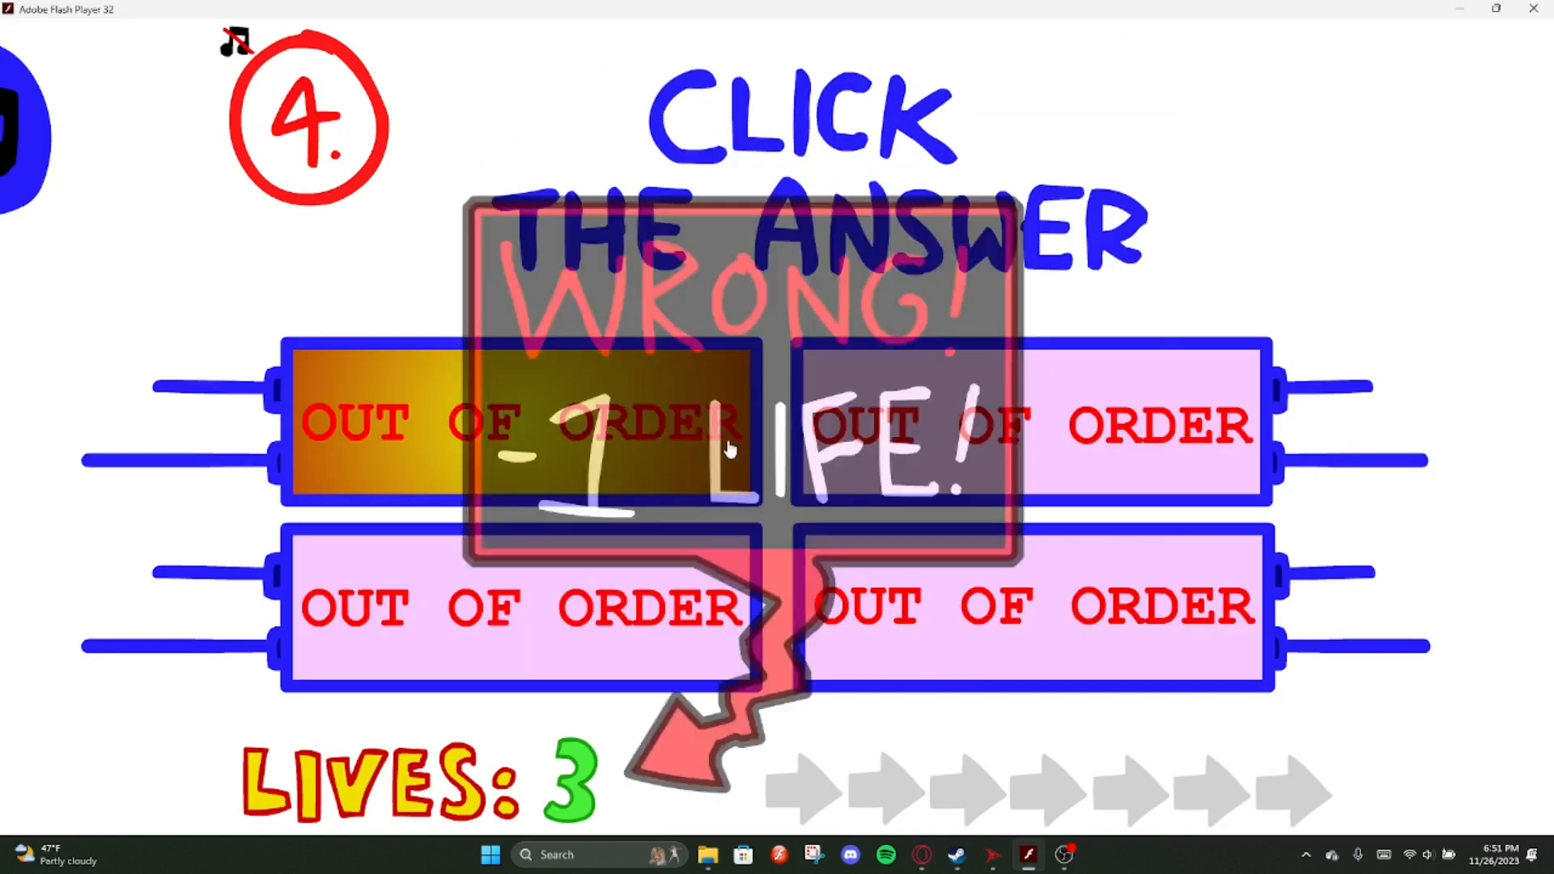
{"action": "left_click", "coordinate": [1030, 424]}
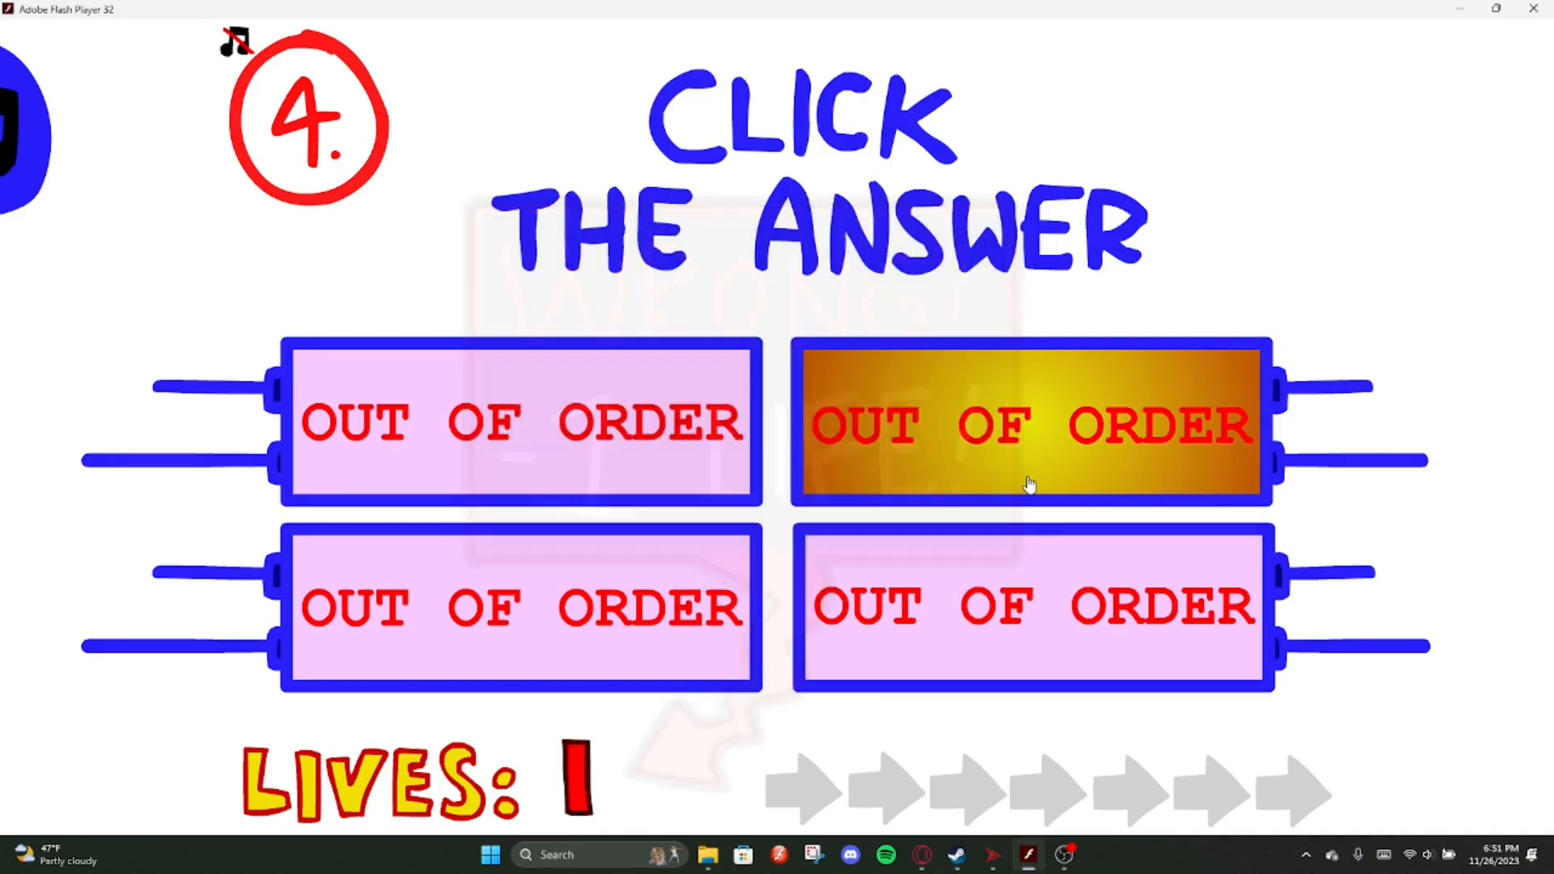
{"action": "left_click", "coordinate": [1030, 422]}
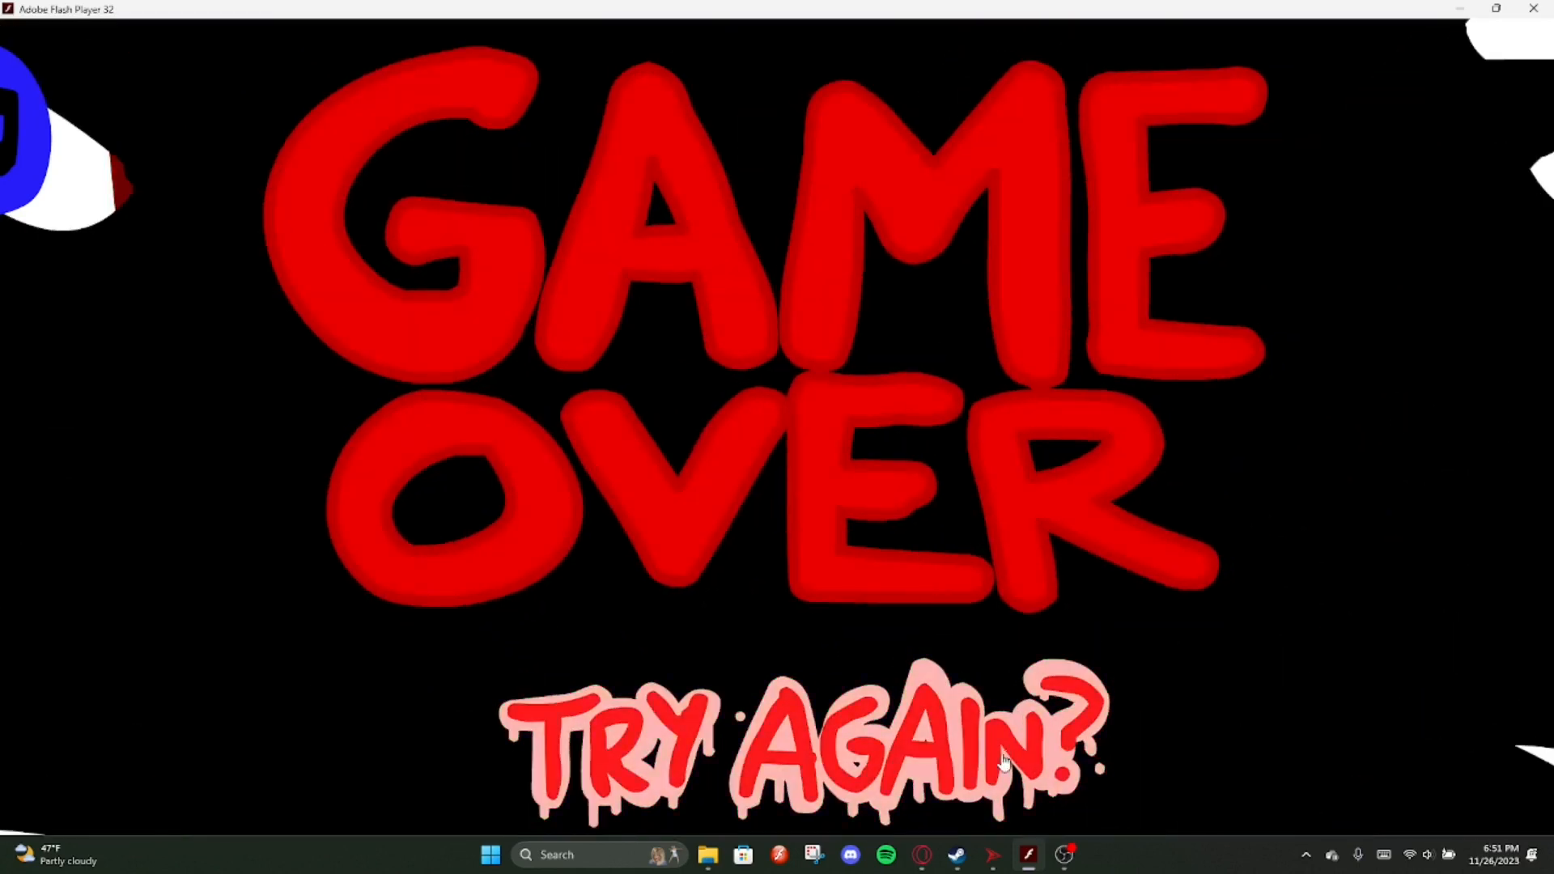
{"action": "mouse_move", "coordinate": [977, 758]}
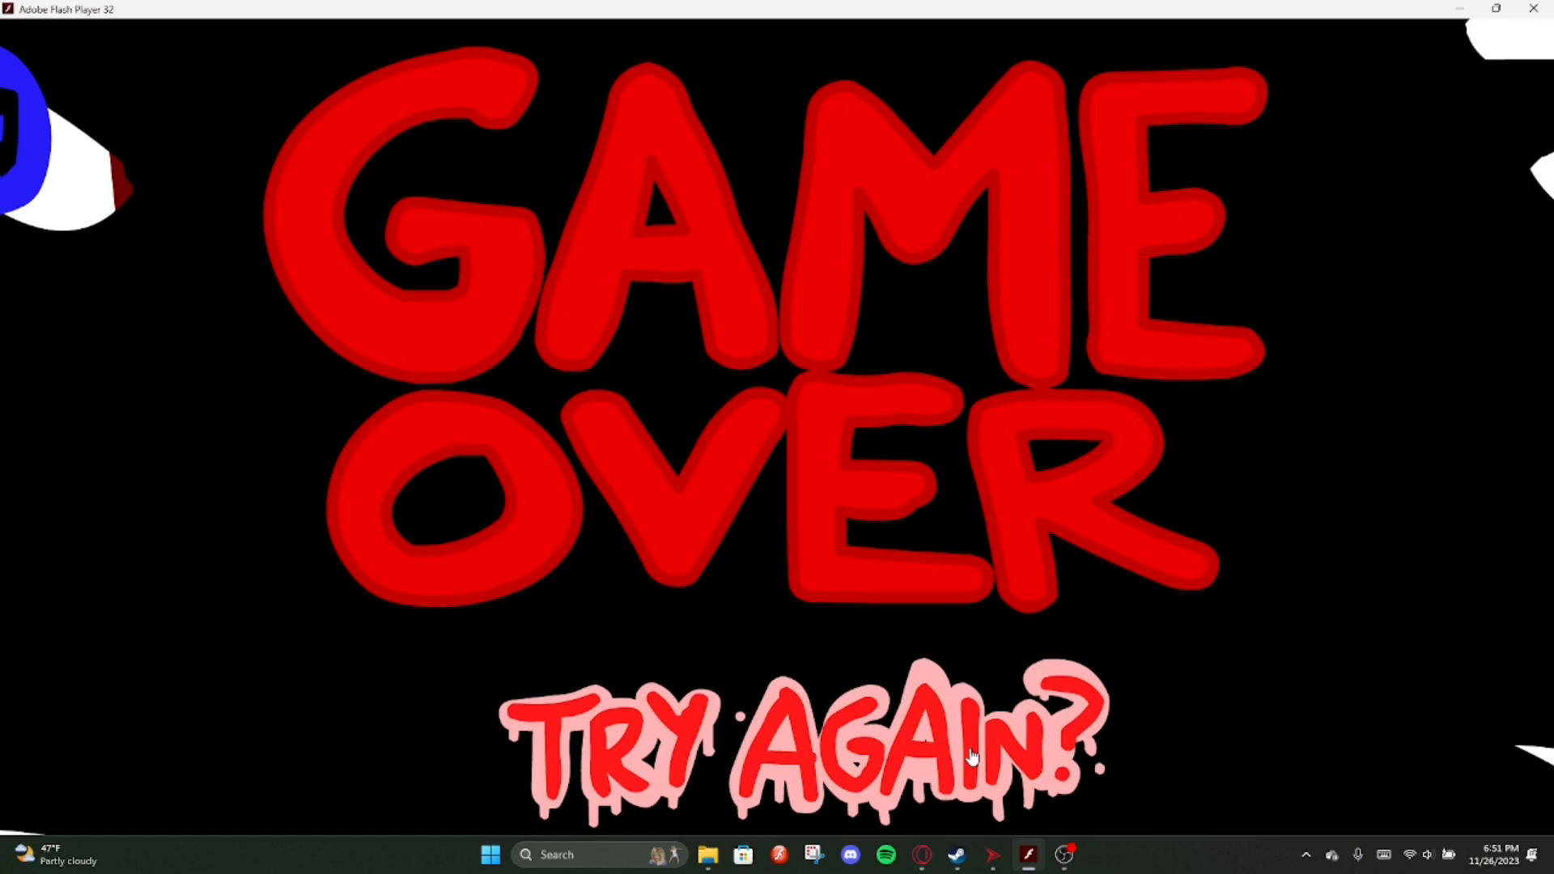
Retry, answer K.O, begin question 5, maximize the window, and answer 28 on question 6
{"action": "left_click", "coordinate": [804, 743]}
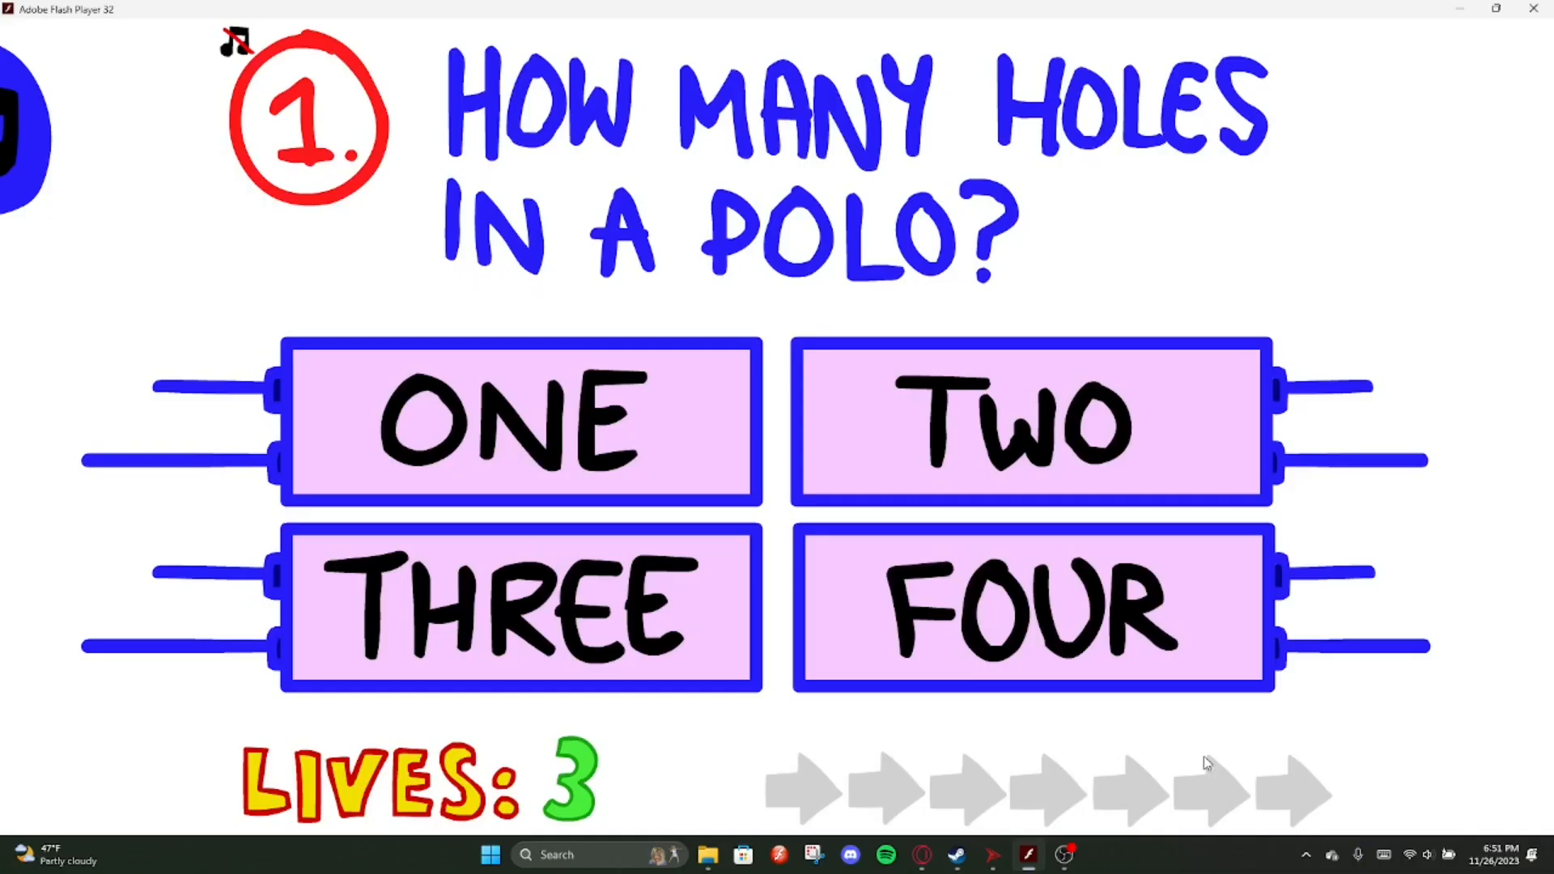
{"action": "mouse_move", "coordinate": [960, 770]}
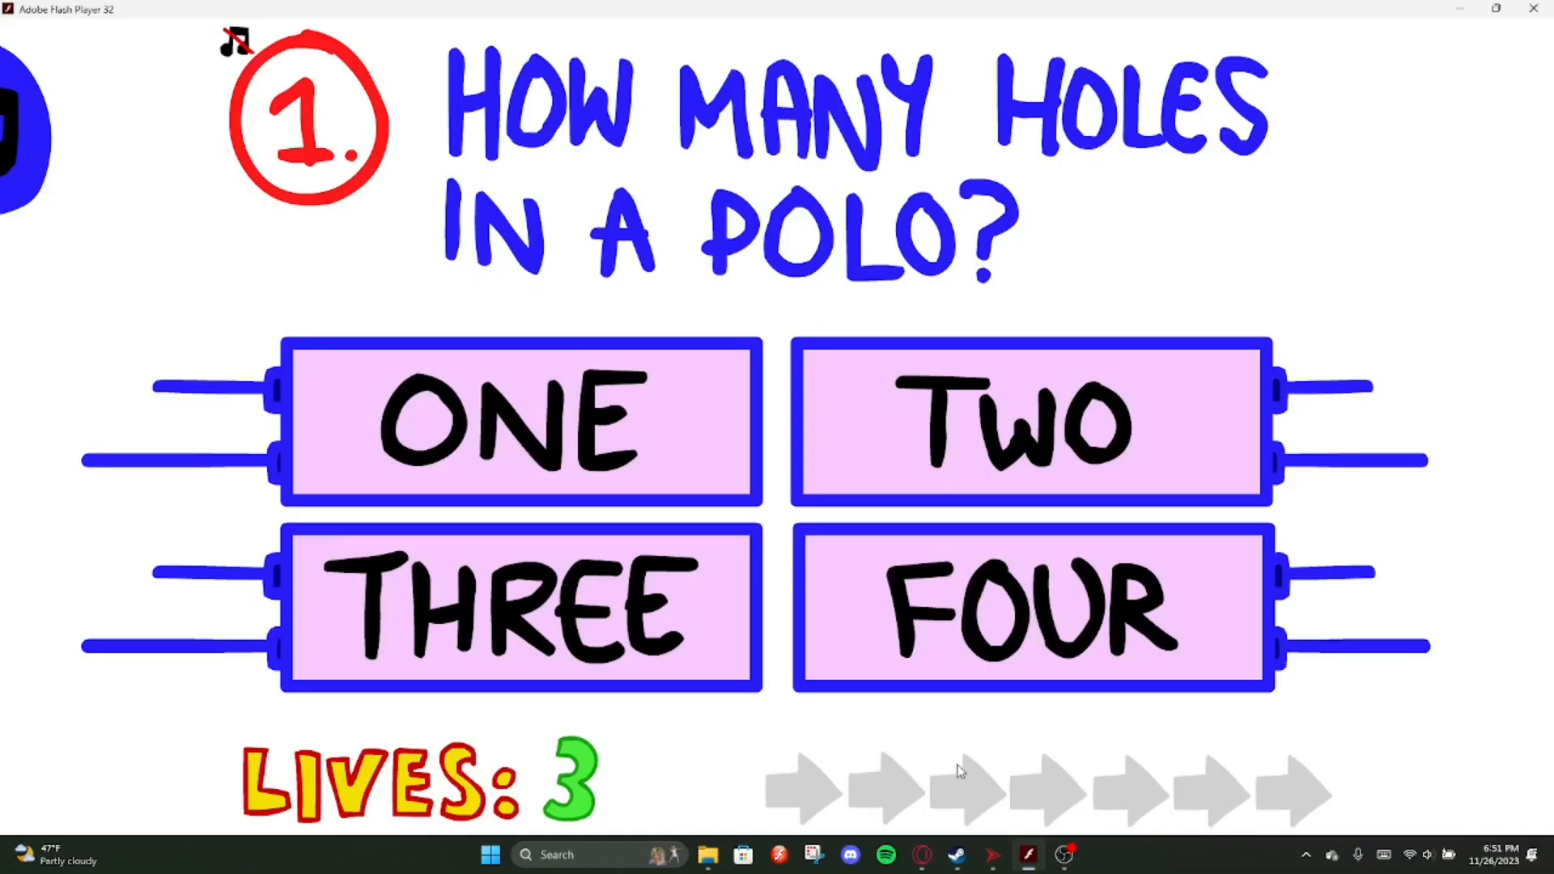
{"action": "mouse_move", "coordinate": [227, 583]}
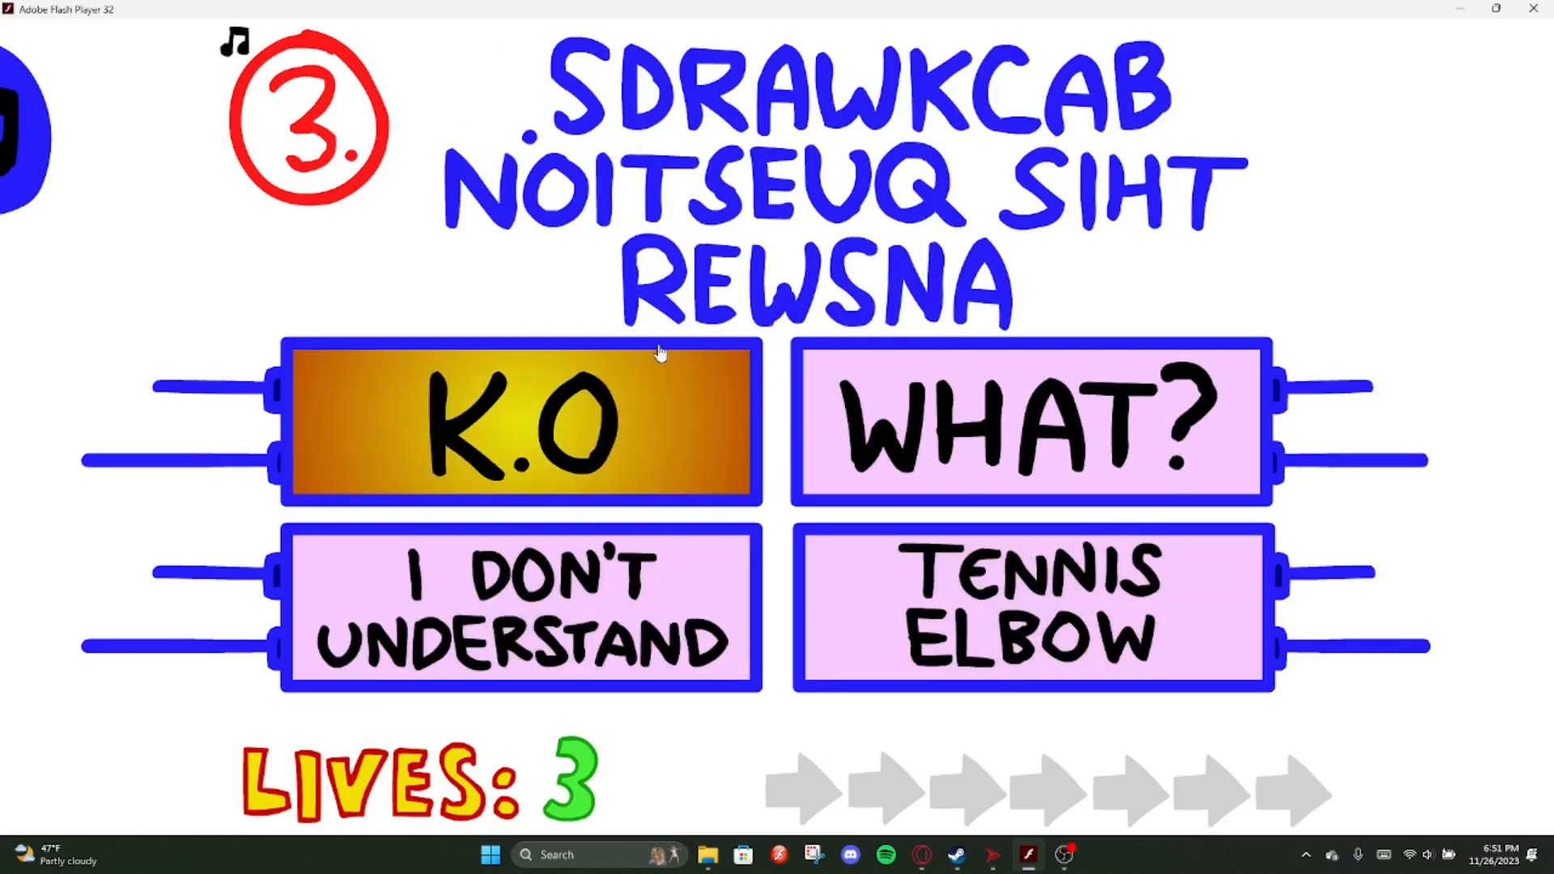
{"action": "left_click", "coordinate": [527, 421]}
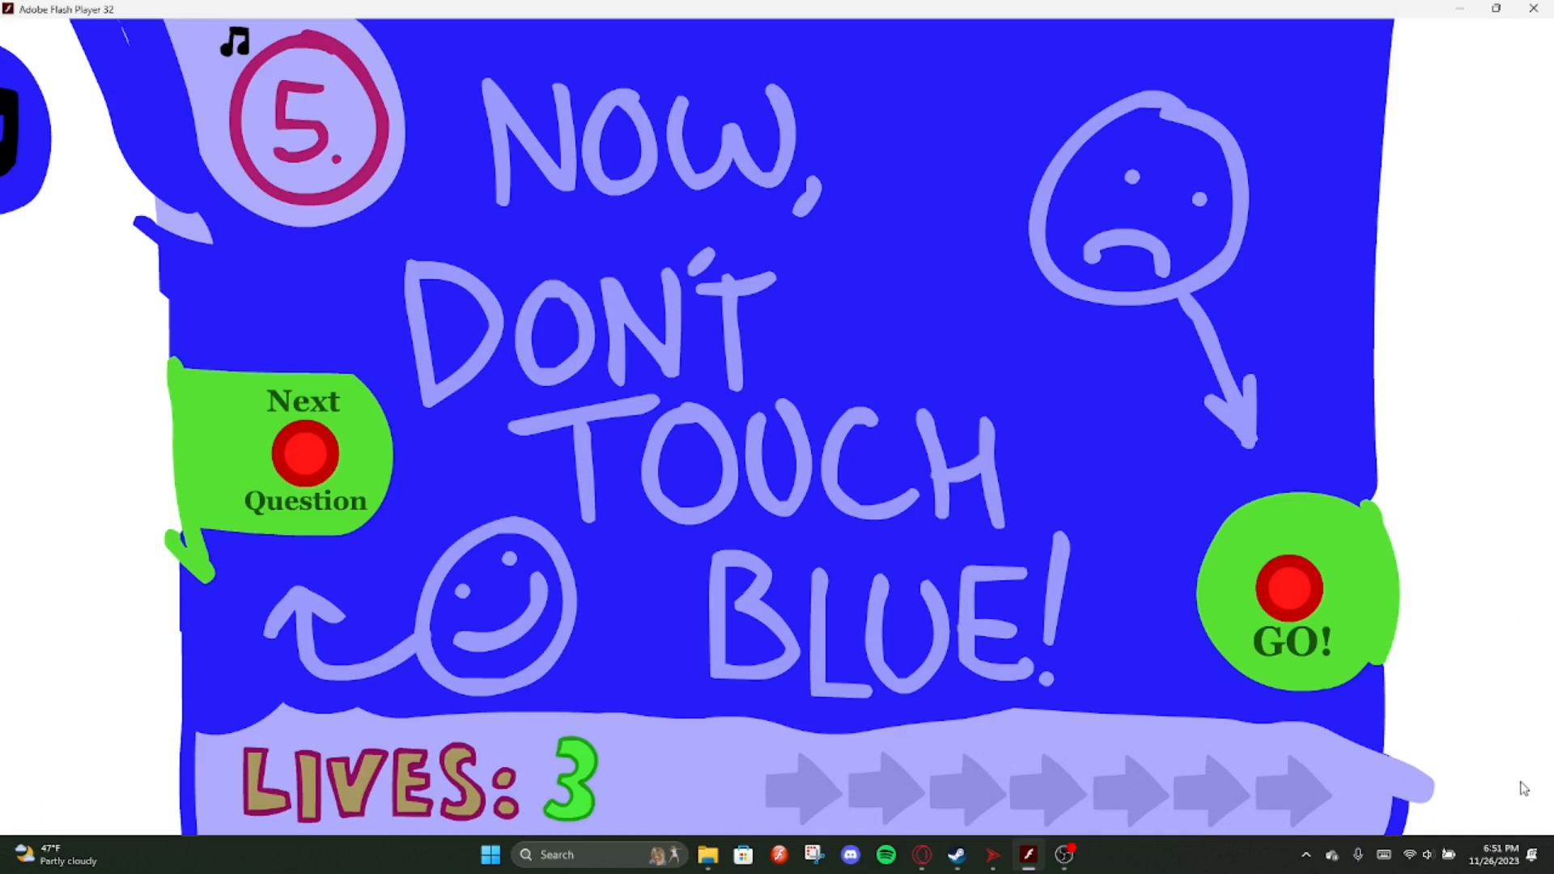
{"action": "left_click", "coordinate": [1291, 587]}
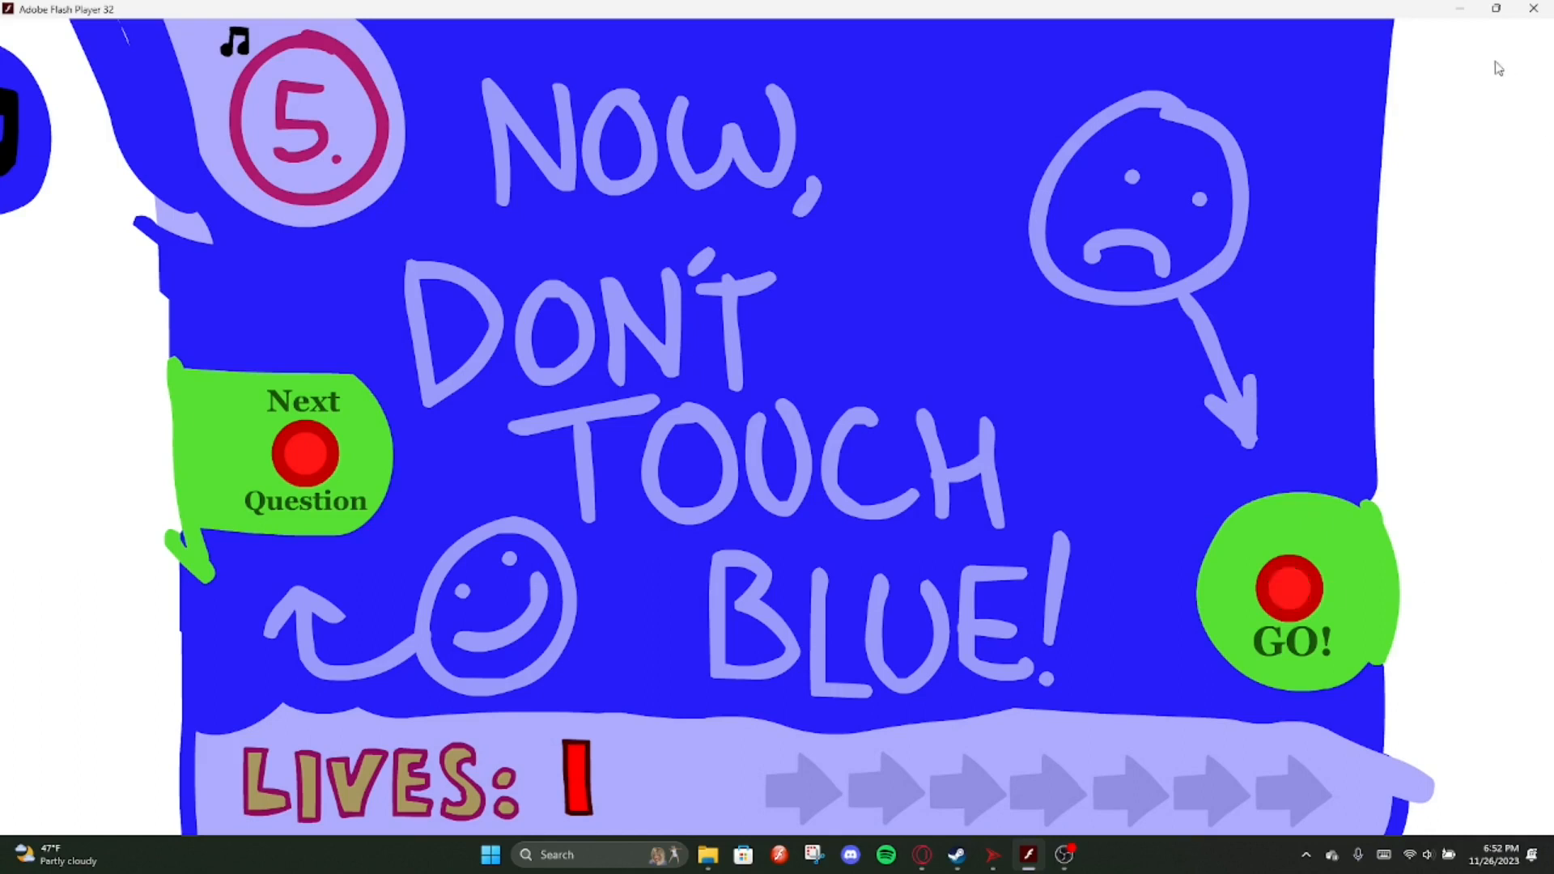
{"action": "mouse_move", "coordinate": [1411, 6]}
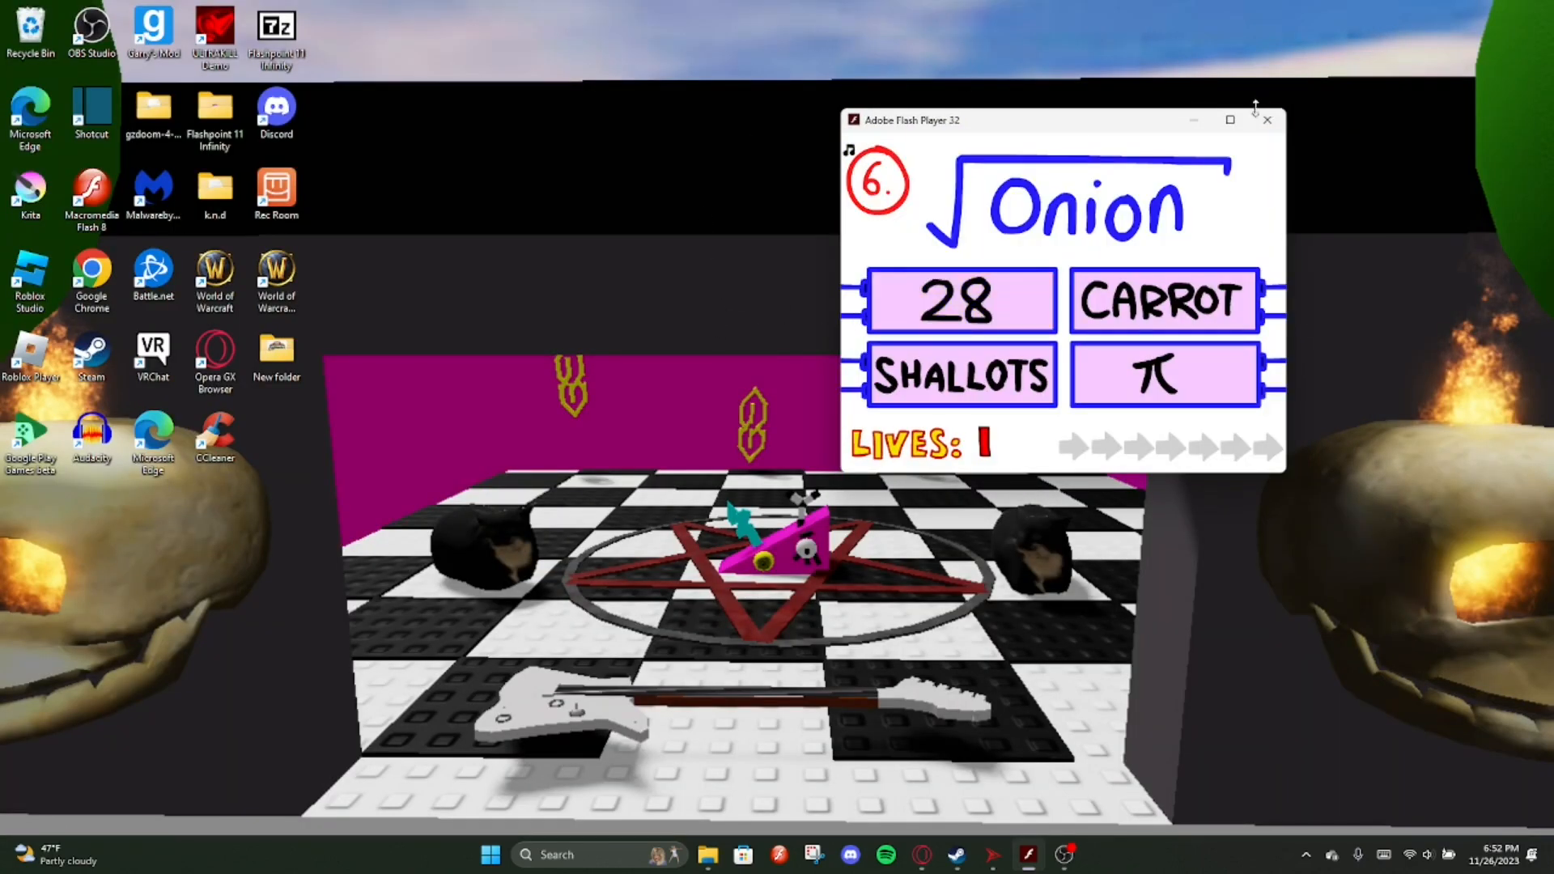
{"action": "left_click", "coordinate": [1229, 119]}
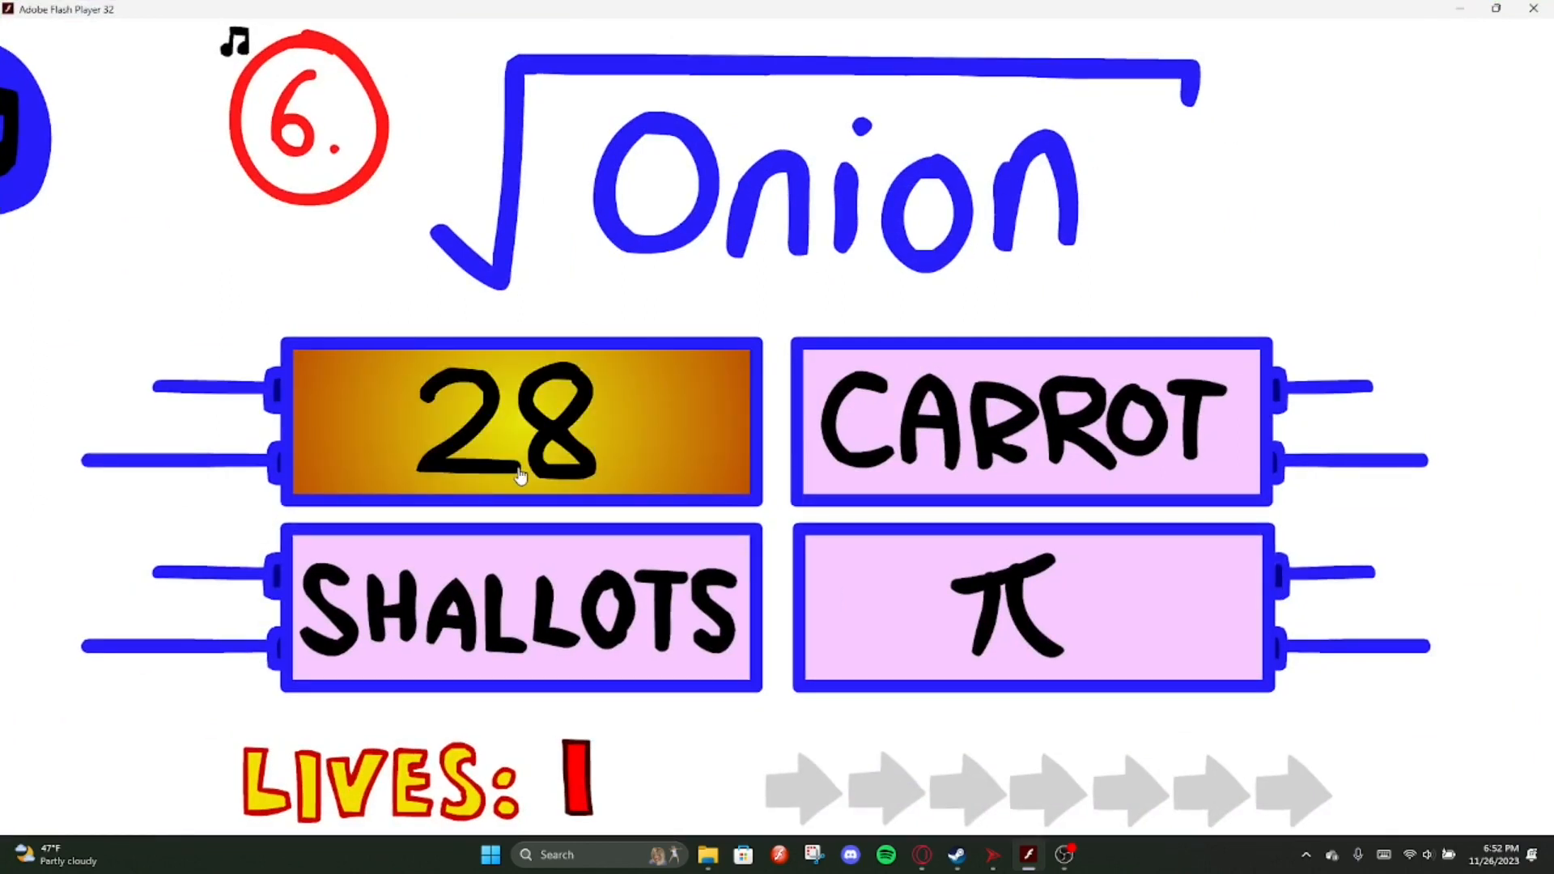
{"action": "left_click", "coordinate": [520, 421]}
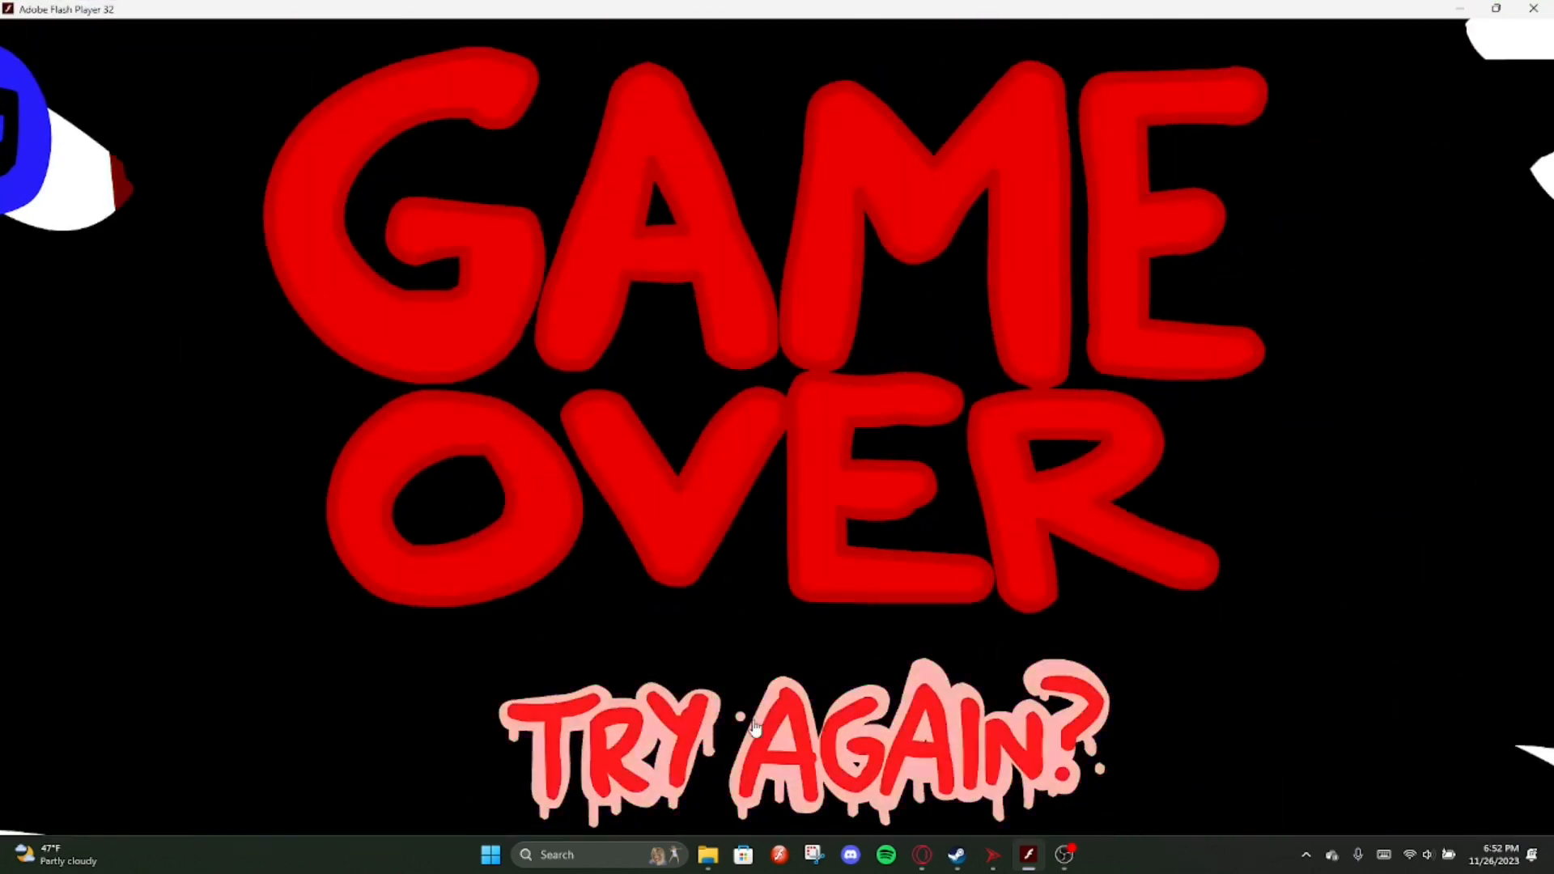
Retry, answer K.O and question 4, pick π twice on question 6, then BIG on question 7
{"action": "left_click", "coordinate": [803, 743]}
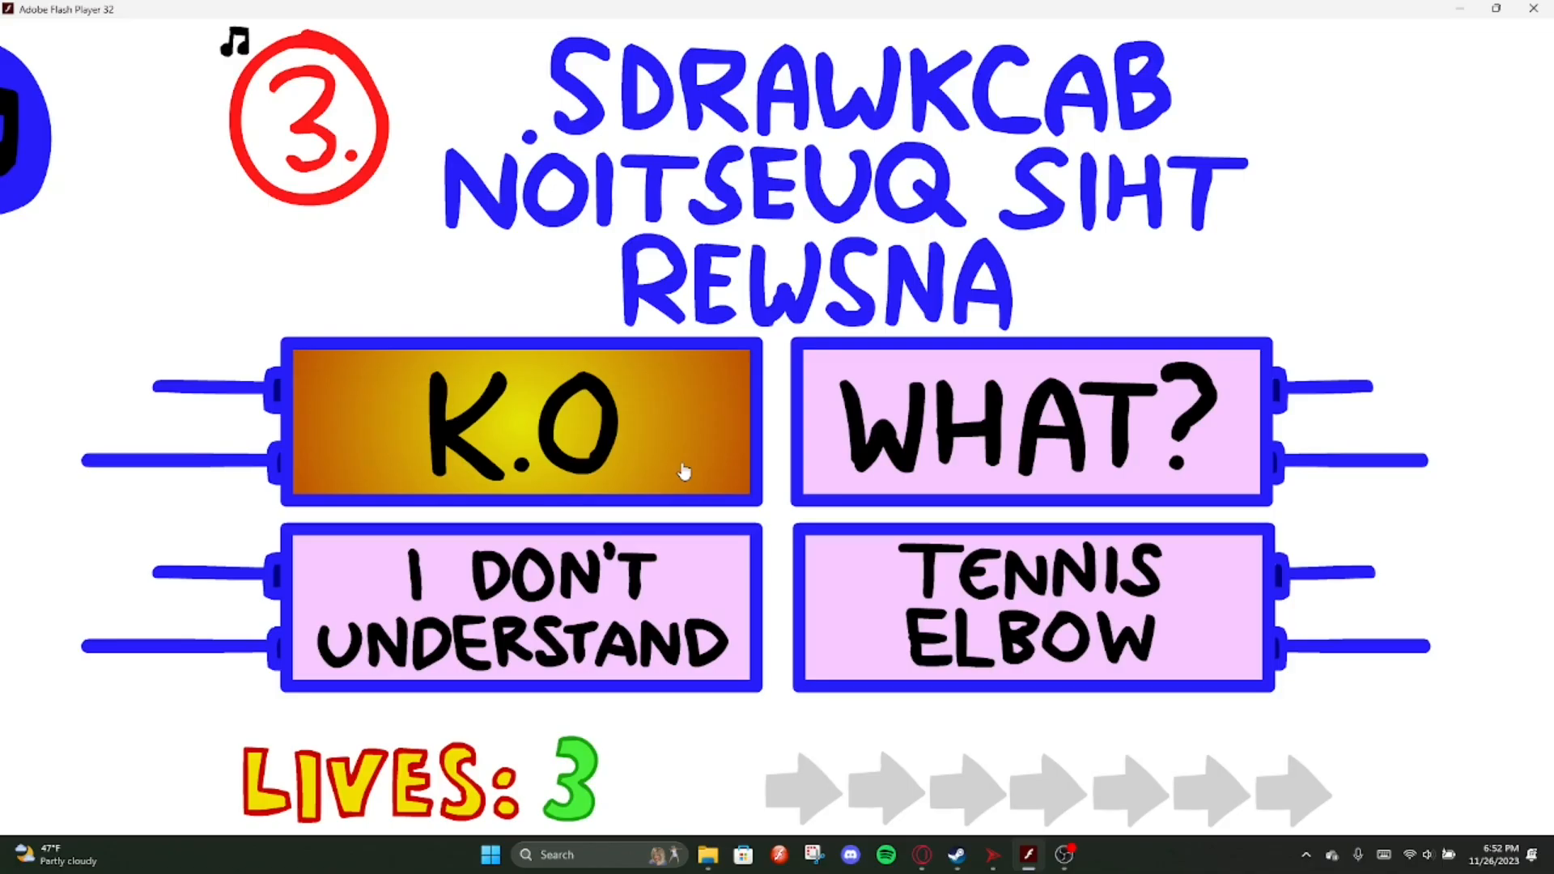
{"action": "left_click", "coordinate": [525, 421]}
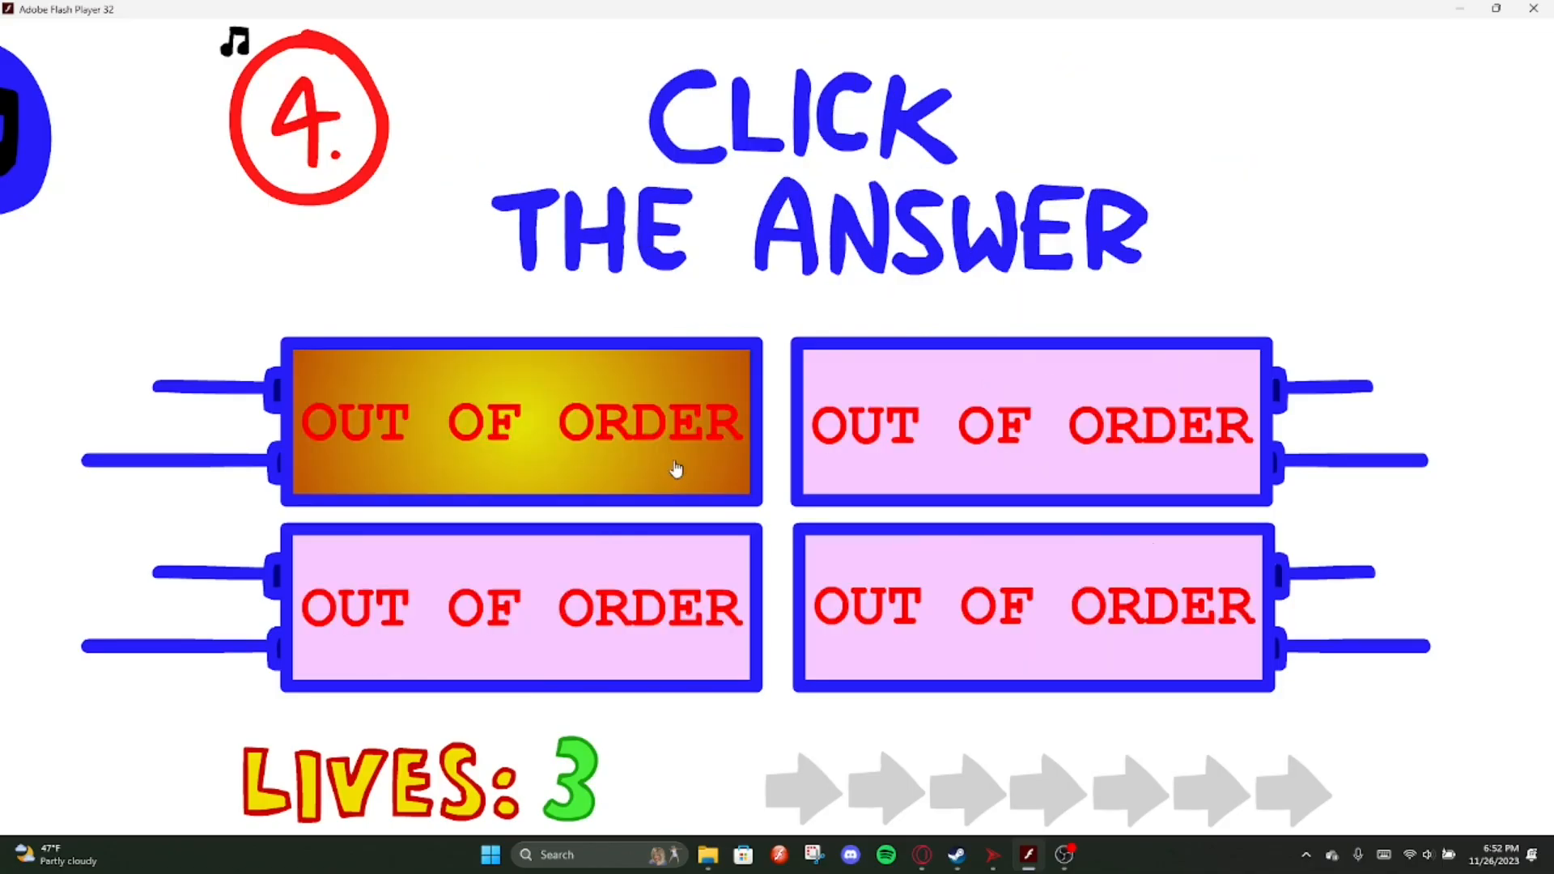
{"action": "left_click", "coordinate": [520, 421]}
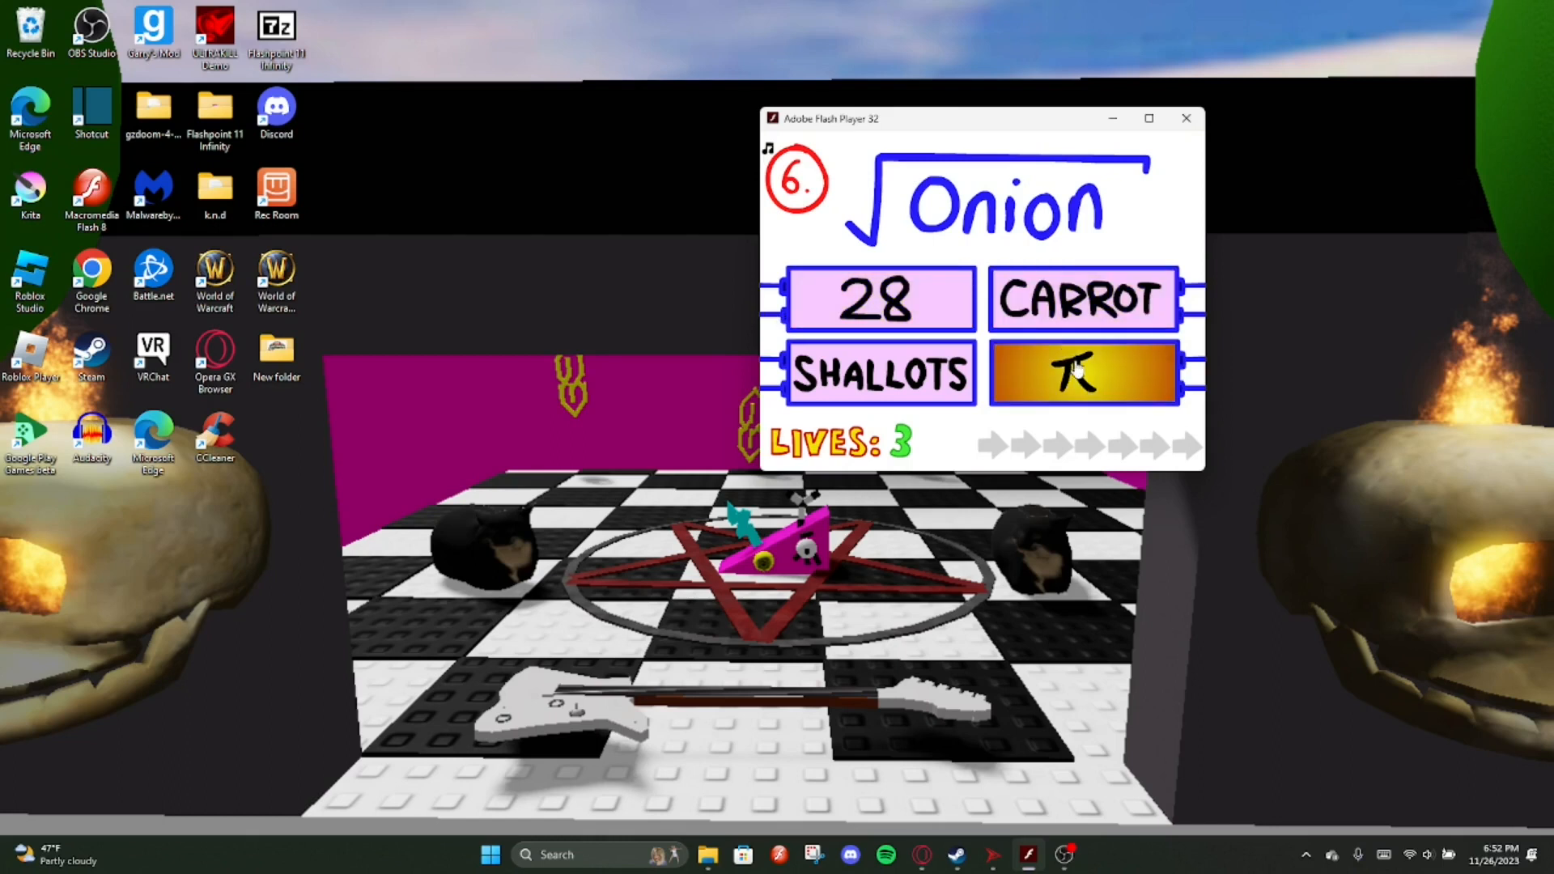
{"action": "left_click", "coordinate": [1084, 374]}
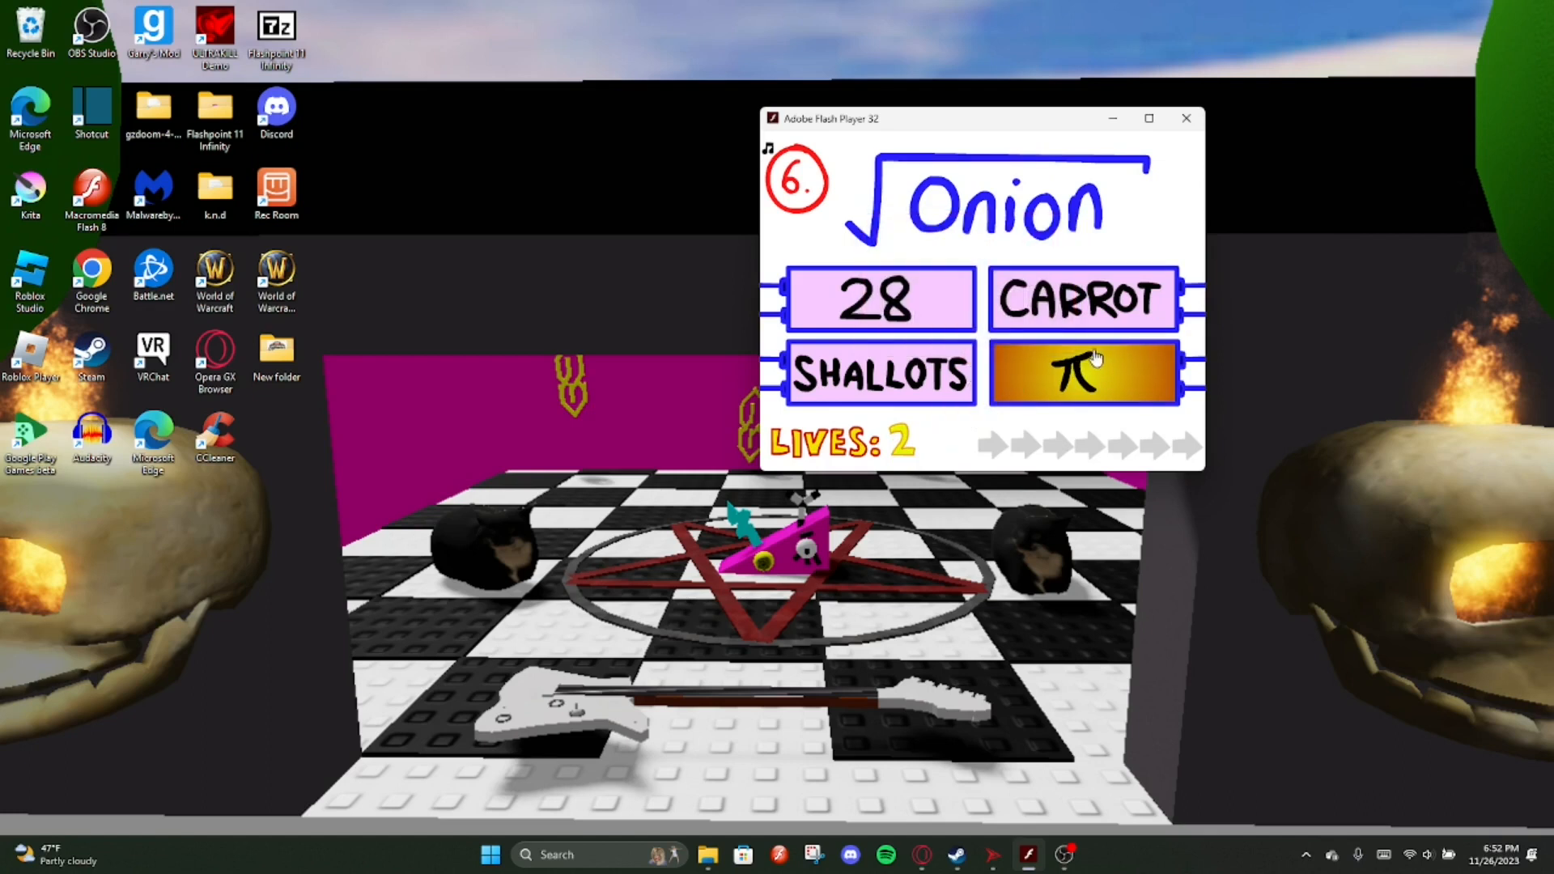
{"action": "left_click", "coordinate": [1083, 374]}
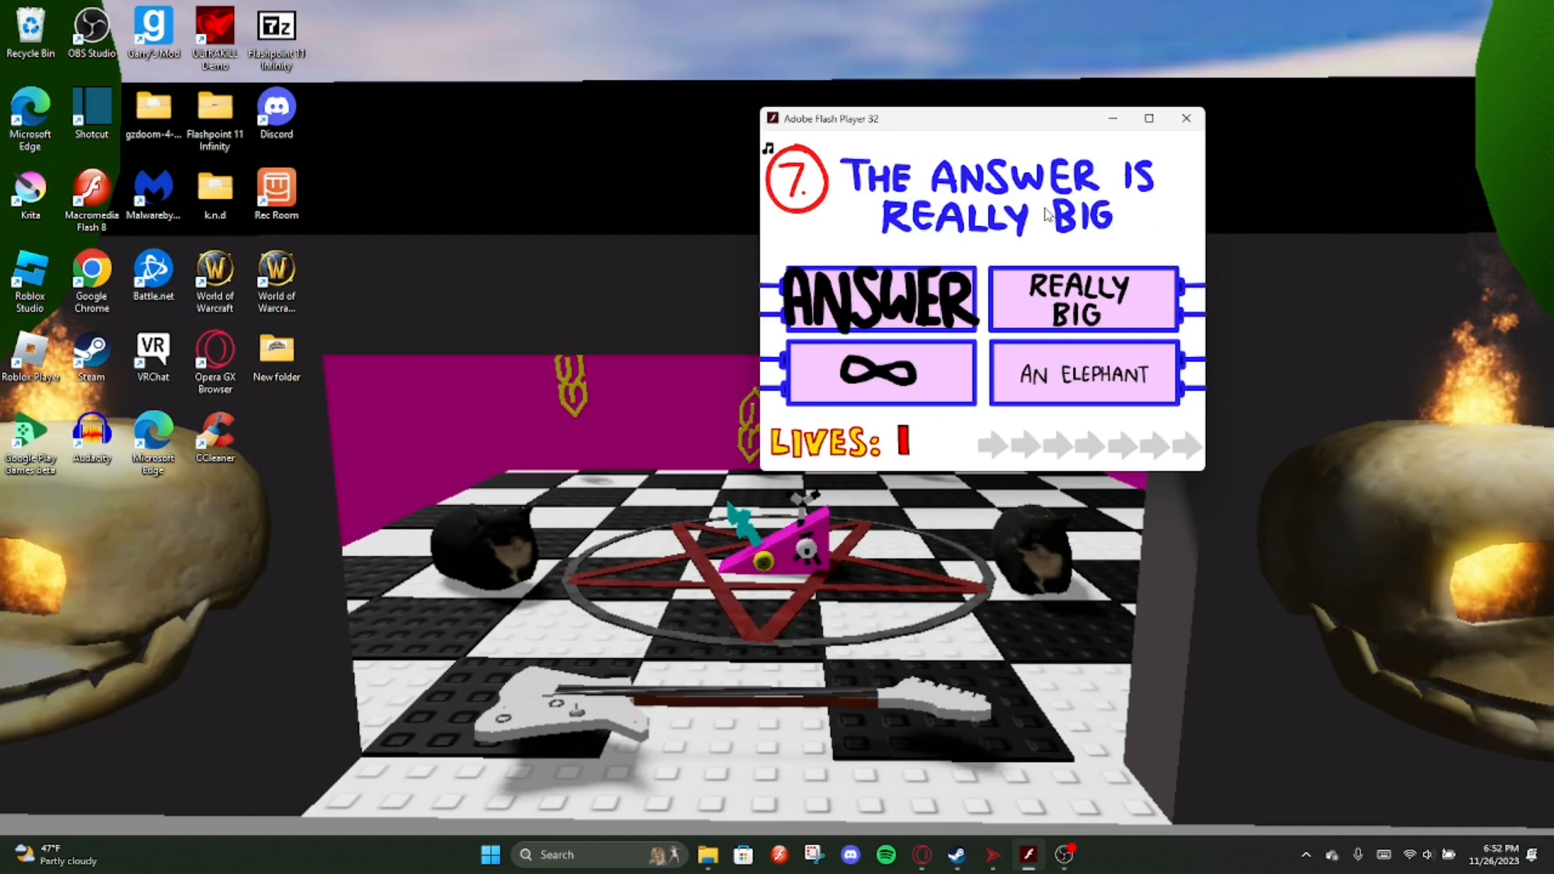
{"action": "left_click", "coordinate": [877, 373]}
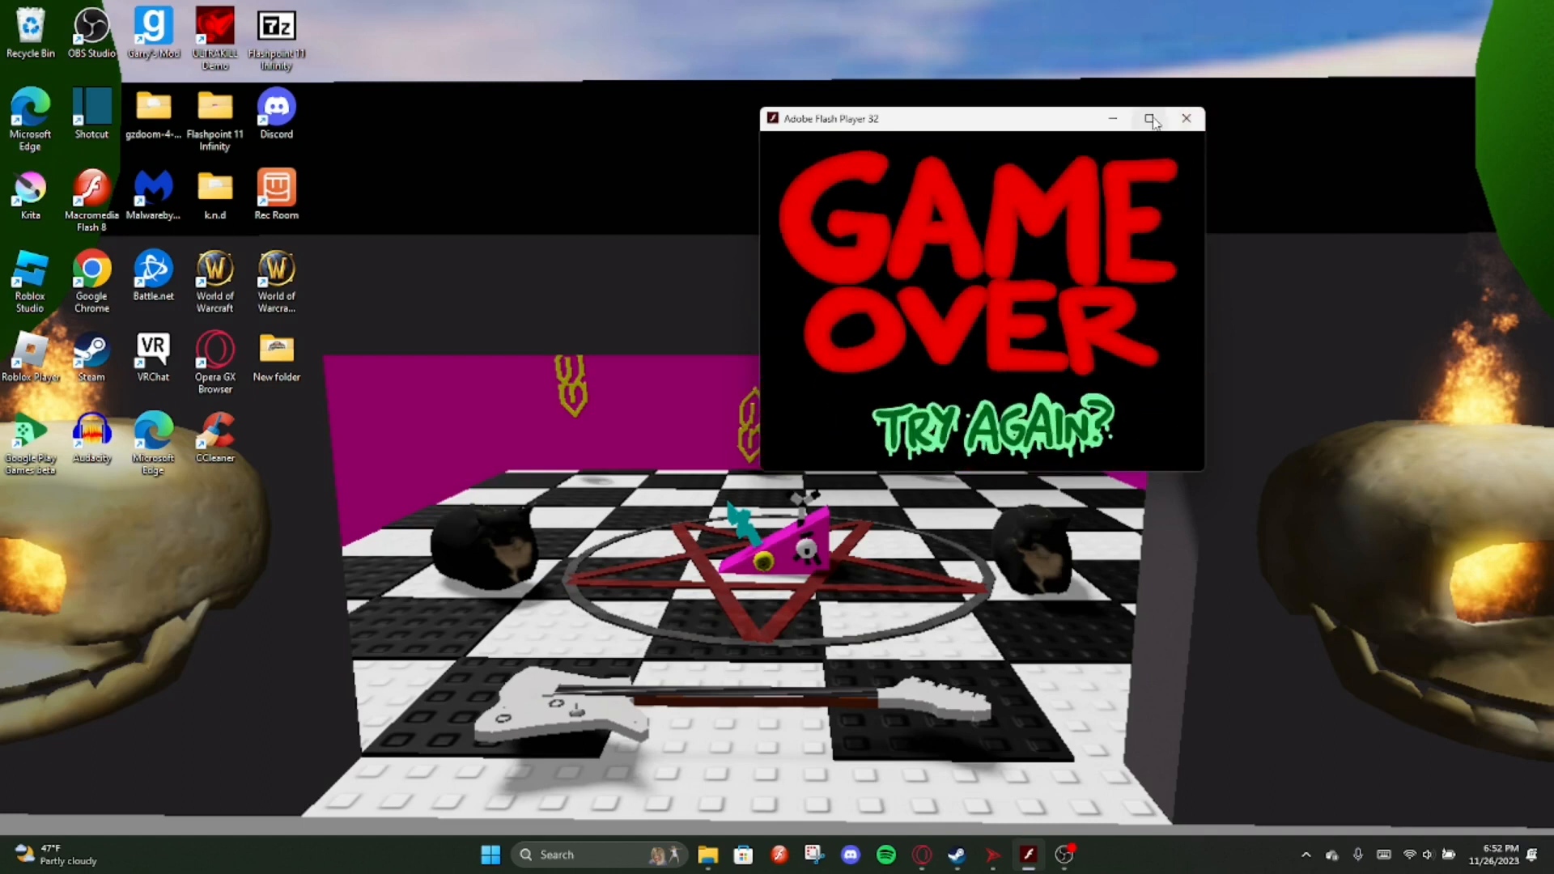
Close the quiz window and stop the OBS screen recording
{"action": "left_click", "coordinate": [1187, 118]}
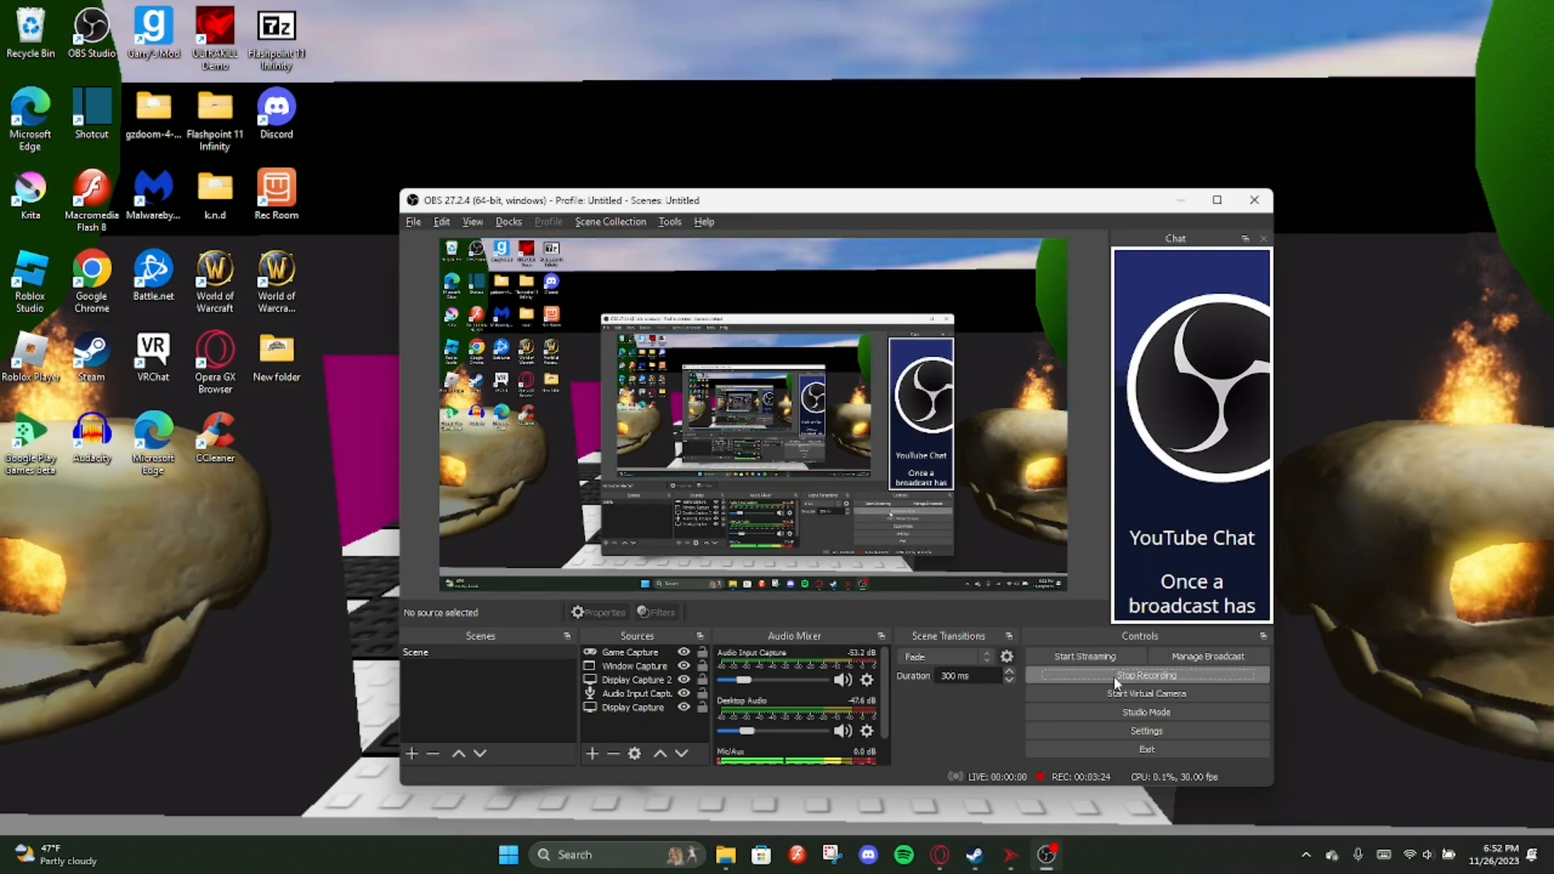
{"action": "left_click", "coordinate": [1144, 675]}
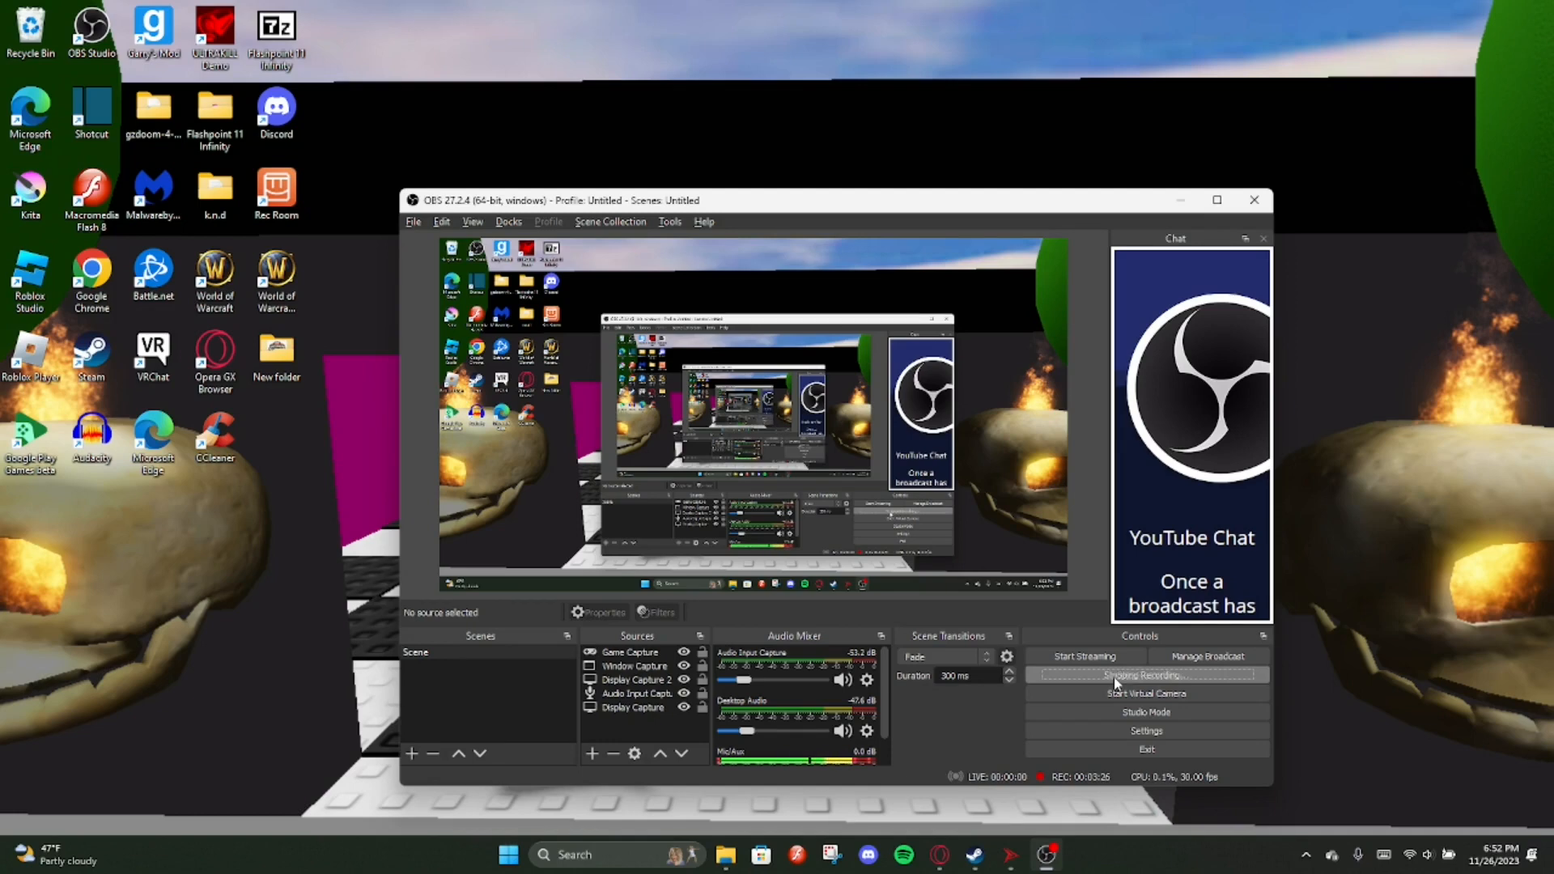